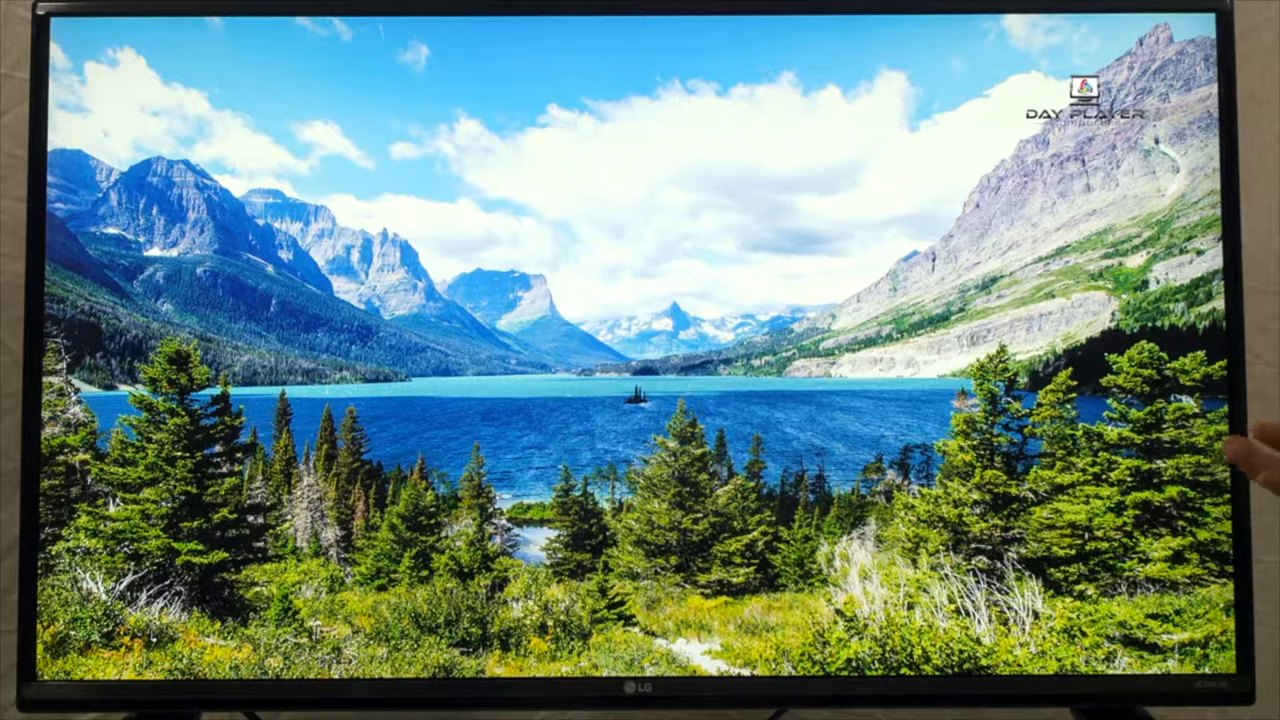
pyautogui.moveTo(1250, 300)
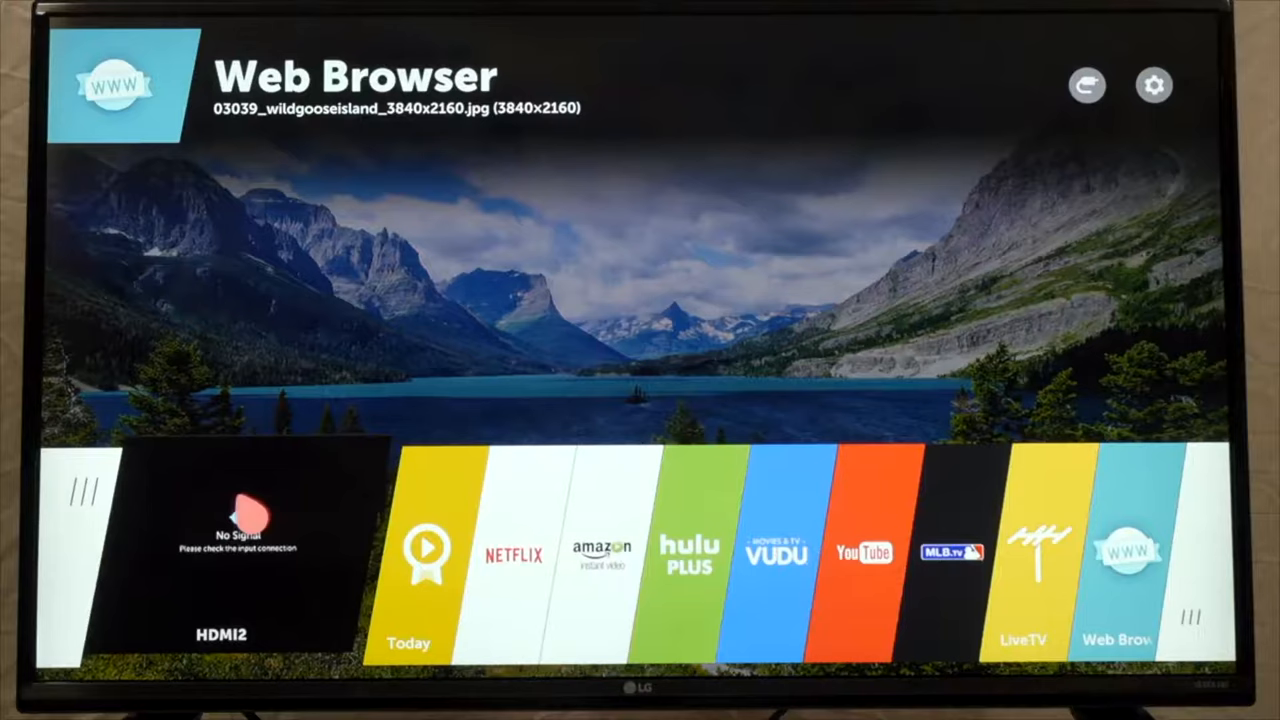
pyautogui.moveTo(514, 552)
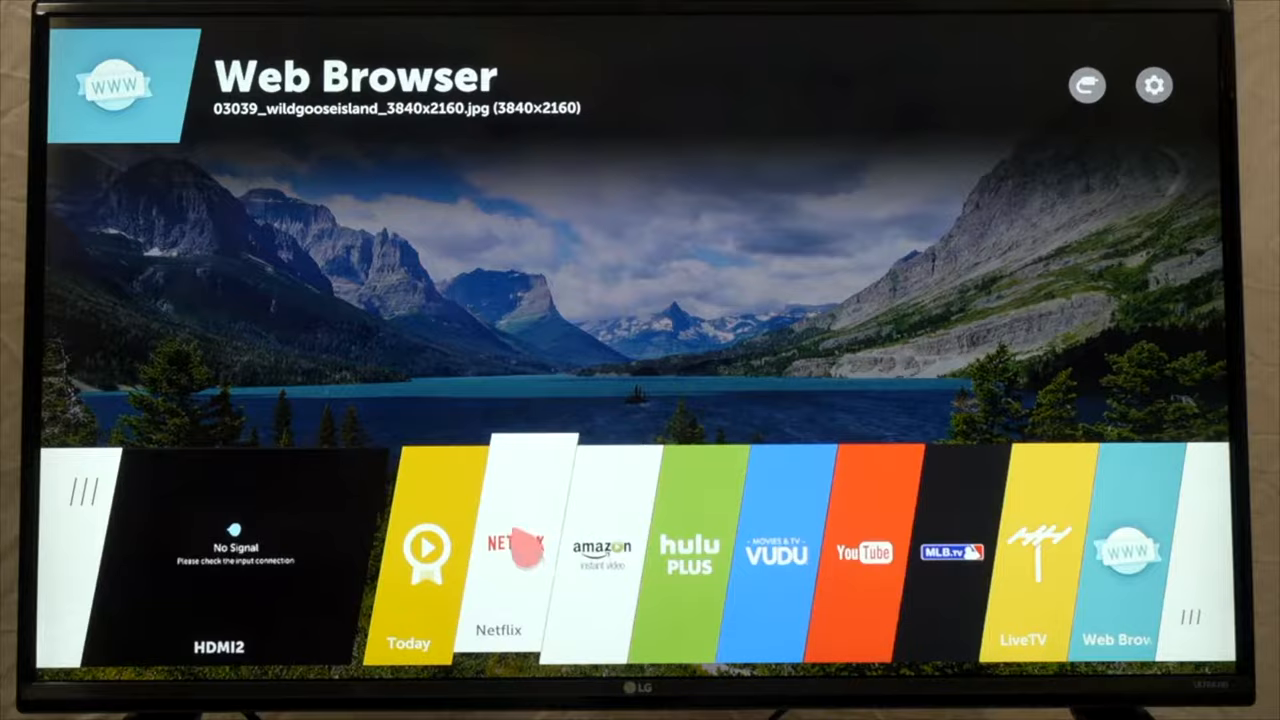
pyautogui.click(498, 558)
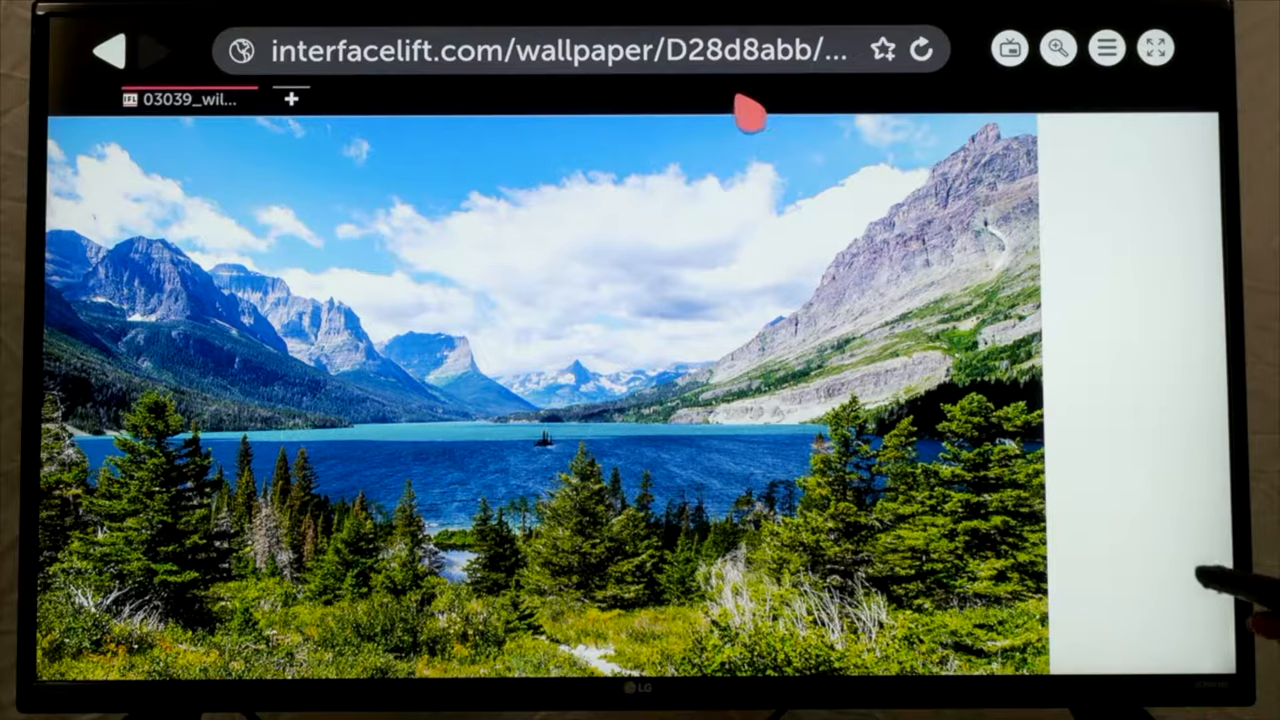
# Step: Select the browser address bar to reach the interfacelift.com mountain lake wallpaper
pyautogui.click(550, 50)
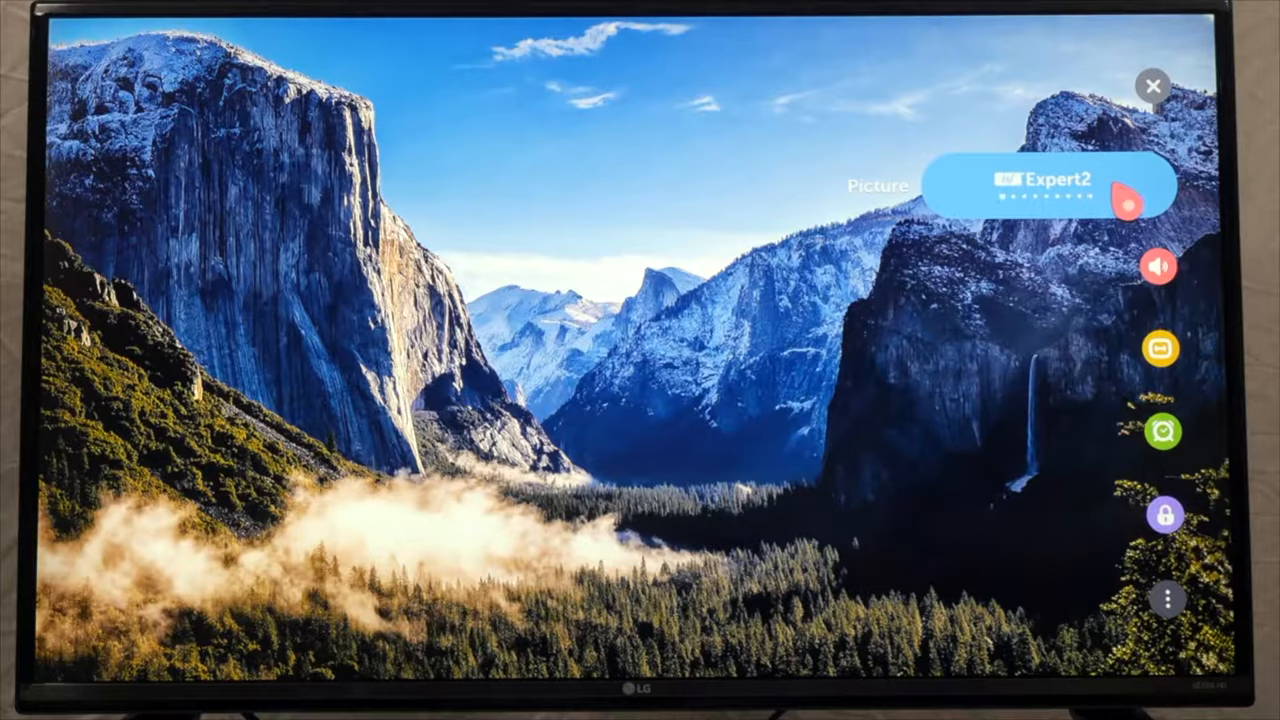
# Step: Cycle the Picture tile in Quick Settings toward the Expert2 picture mode
pyautogui.click(1125, 200)
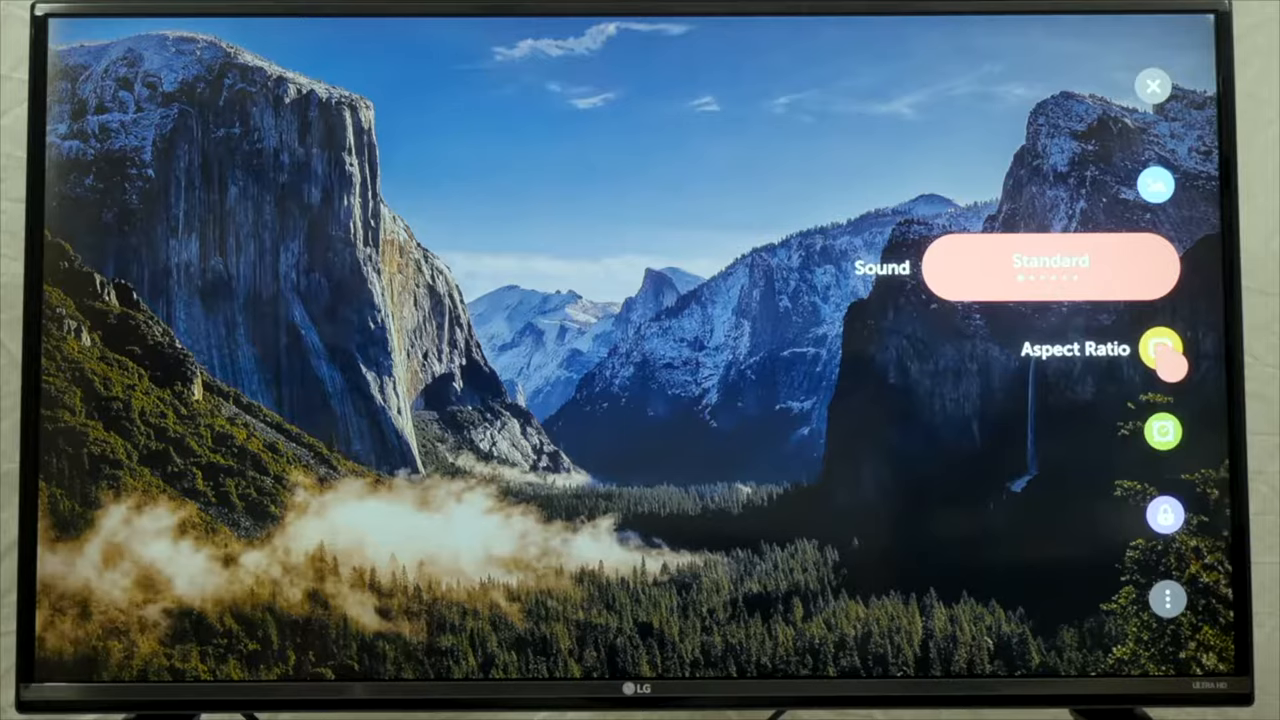
# Step: With Sound left on Standard, select the Aspect Ratio icon in Quick Settings
pyautogui.click(1163, 350)
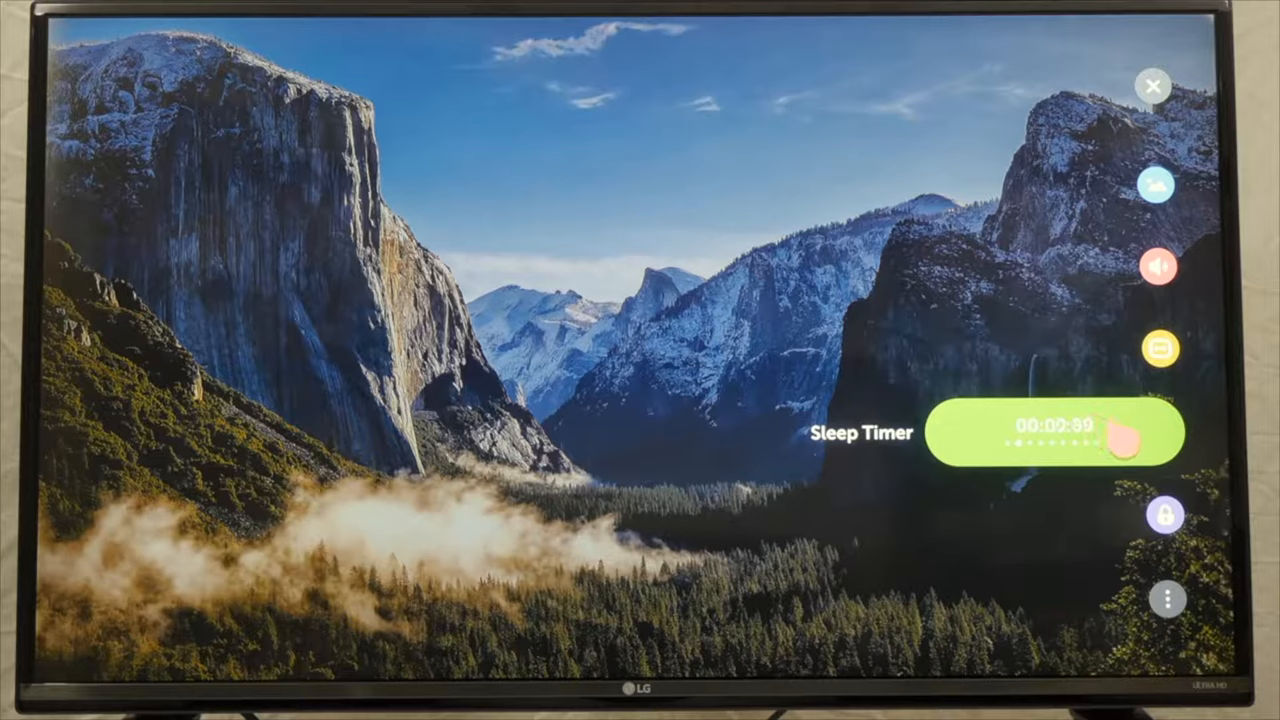
# Step: Slide the Sleep Timer in Quick Settings to about 10 minutes
pyautogui.moveTo(1095, 432); pyautogui.dragTo(1130, 432)
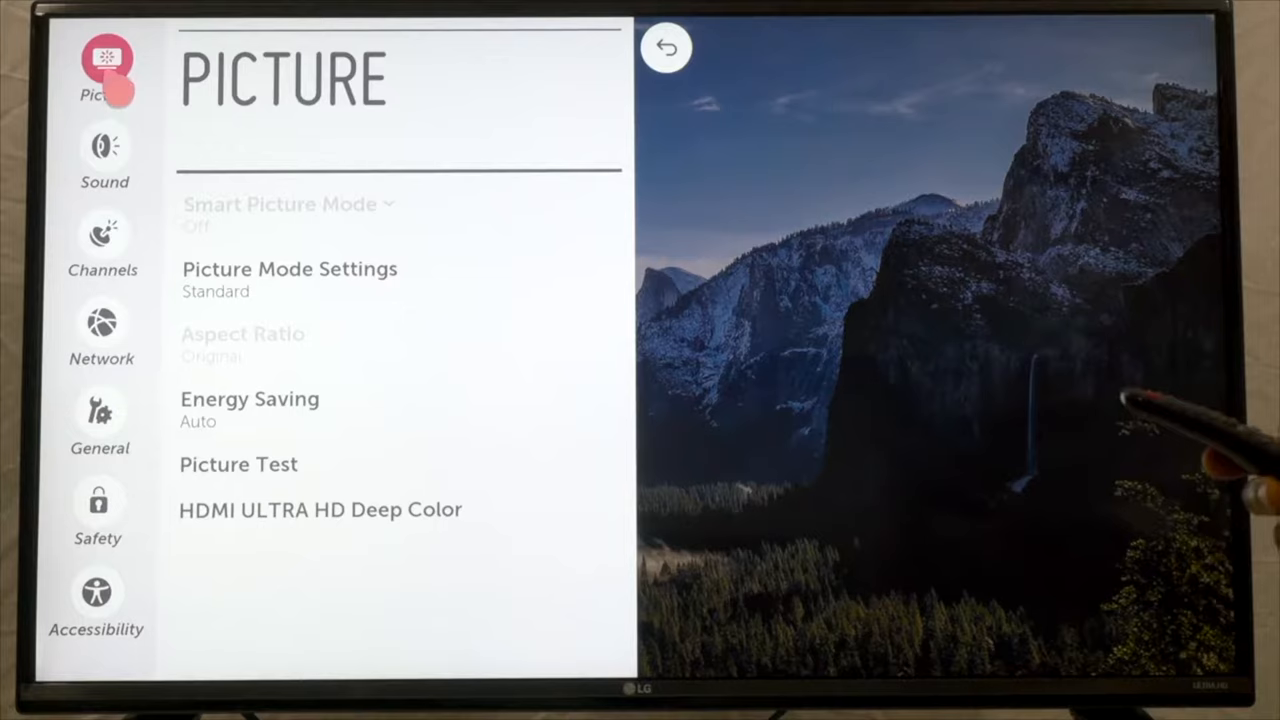
# Step: Select the Picture category in Settings to reach Picture Mode Settings
pyautogui.click(290, 278)
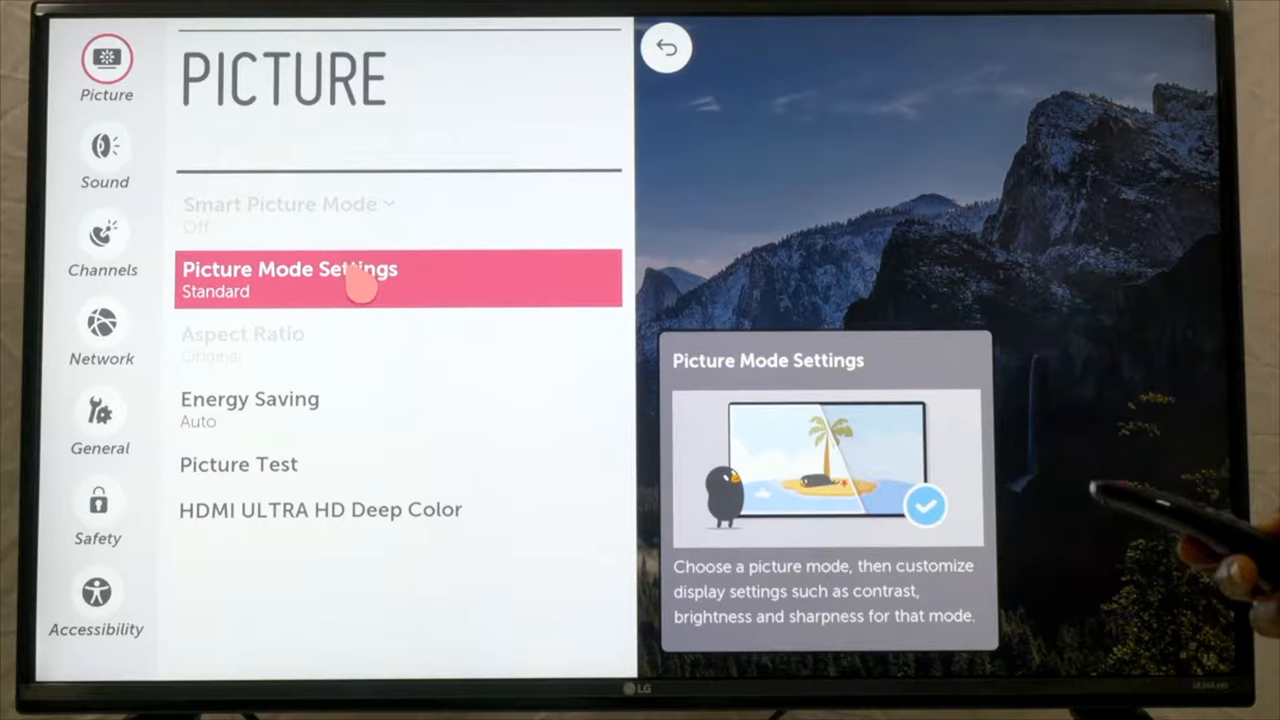
pyautogui.moveTo(485, 295)
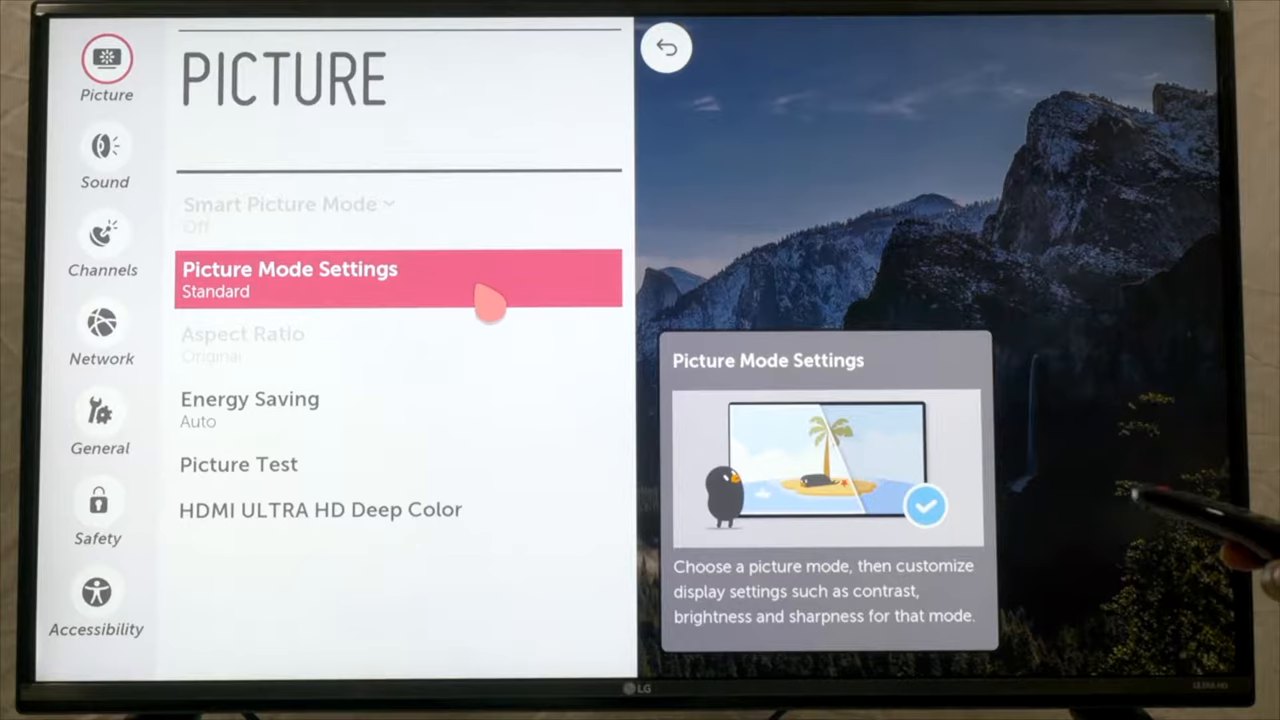
# Step: Open Picture Mode Settings and scroll through Contrast 95, Brightness 50, Sharpness 25, Color 55
pyautogui.click(290, 278)
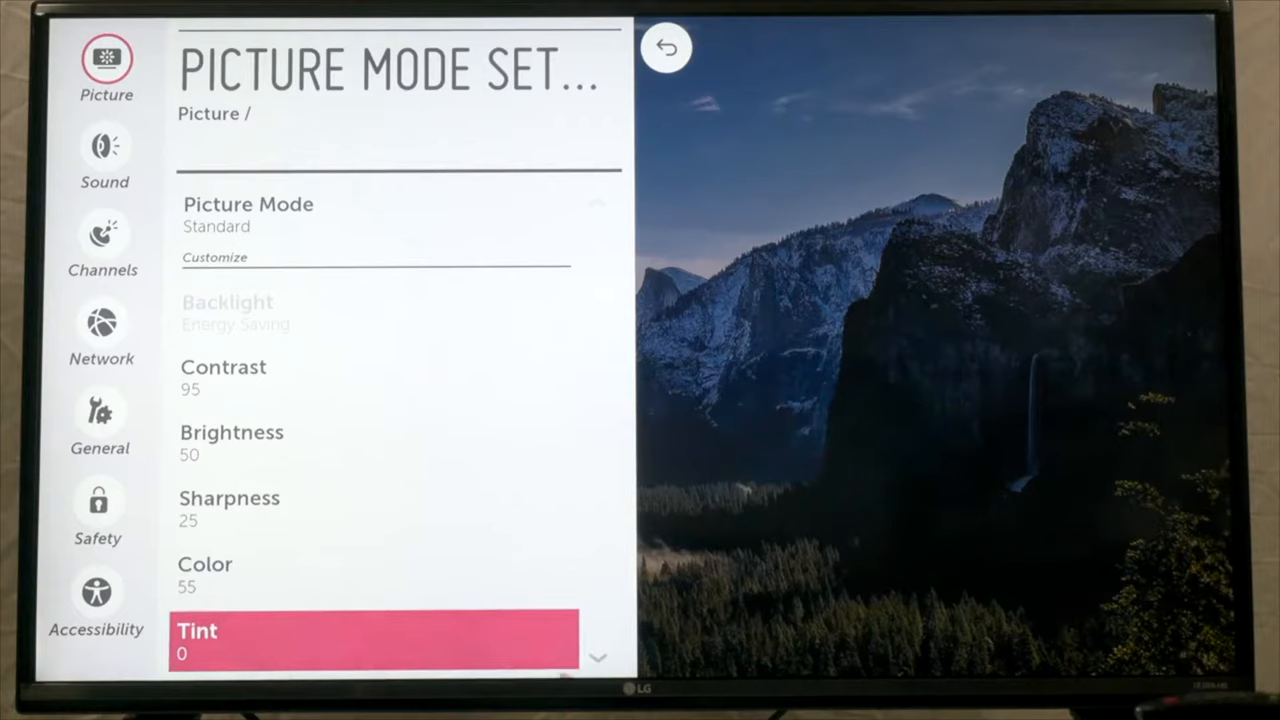
pyautogui.scroll(-3)
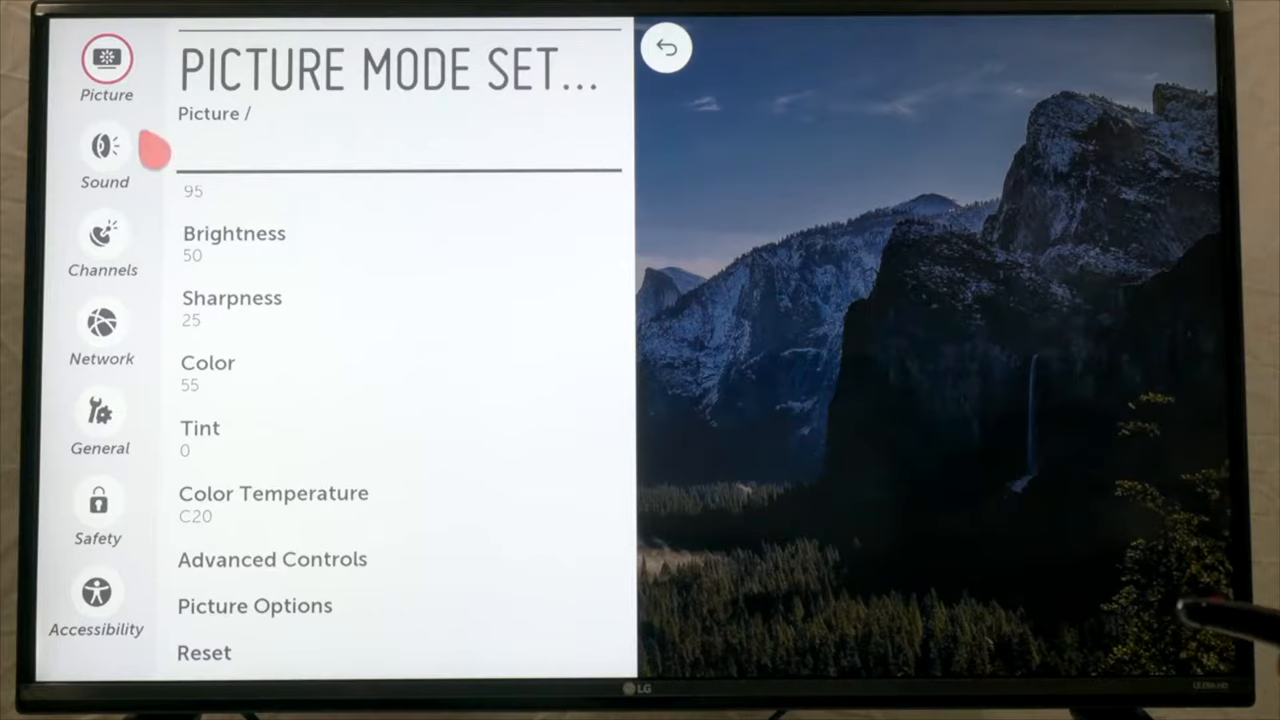
# Step: Select Sound, then expand Sound Mode to list Standard, Cinema, News, Sports, Music, Game
pyautogui.click(105, 150)
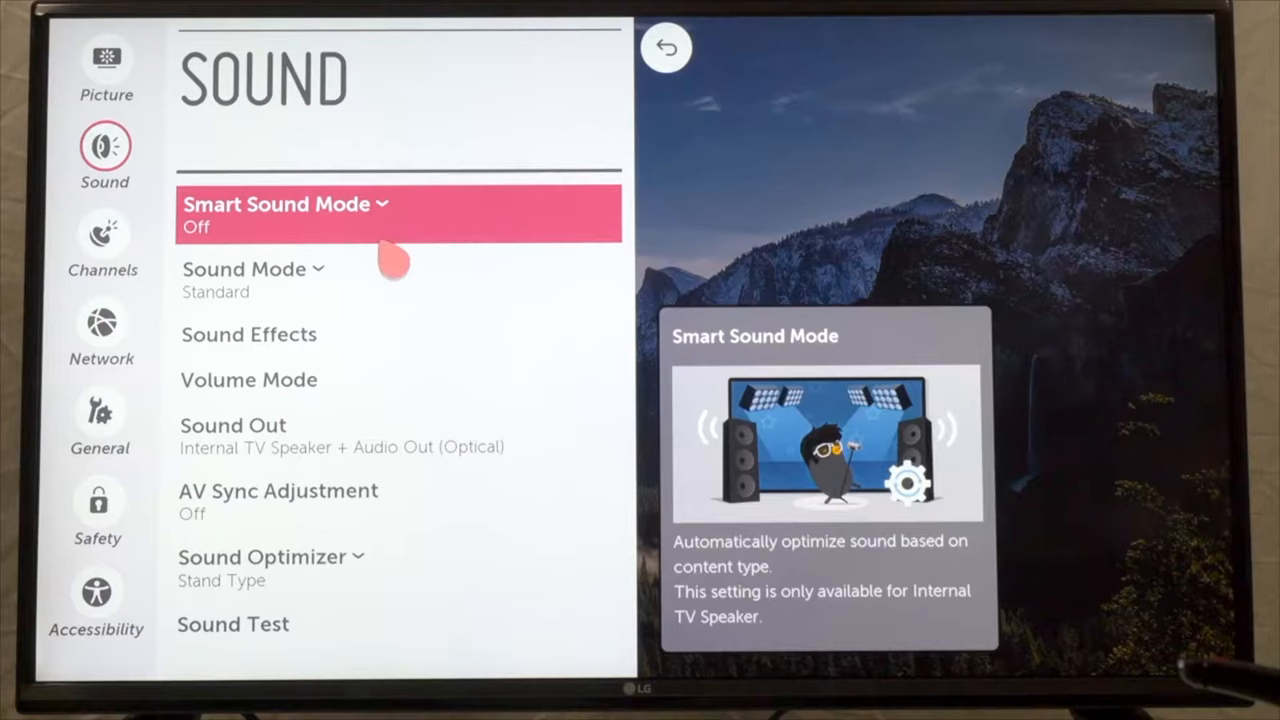
pyautogui.click(250, 280)
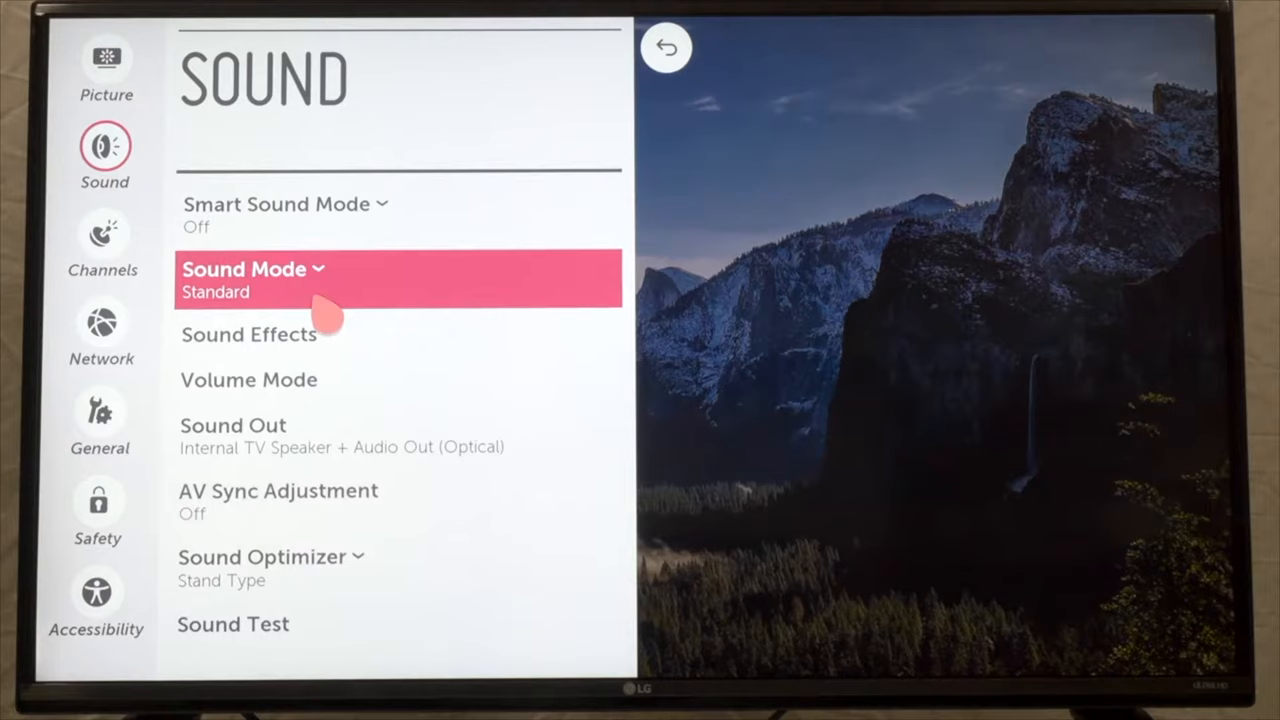
pyautogui.click(253, 269)
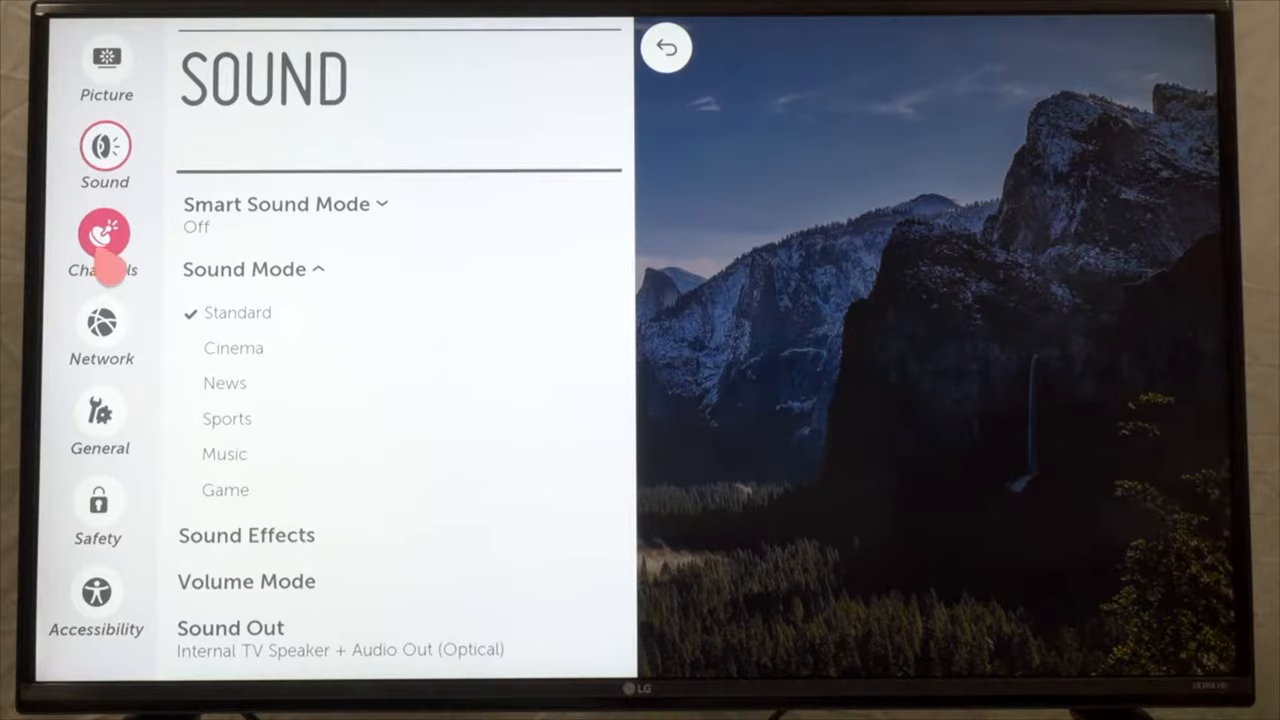
# Step: Select Channels in the sidebar to show Channel Tuning, Channel Manager and My Channels
pyautogui.click(103, 245)
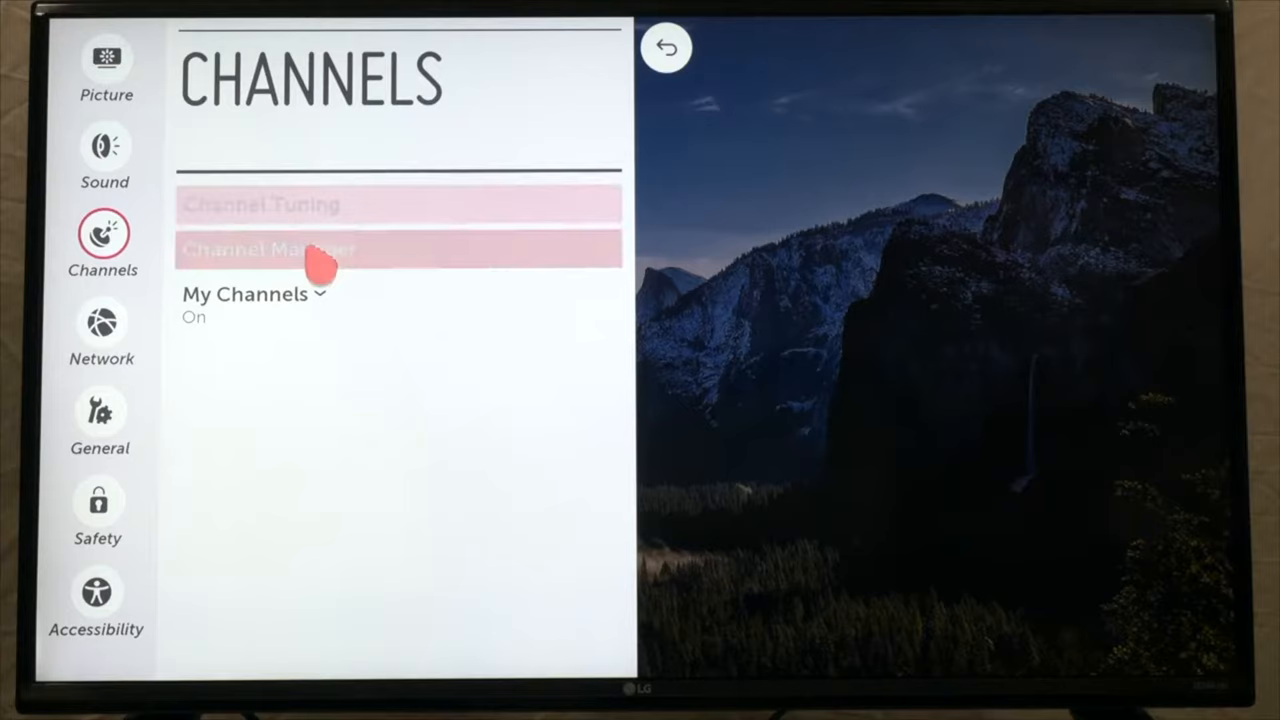
pyautogui.moveTo(400, 205)
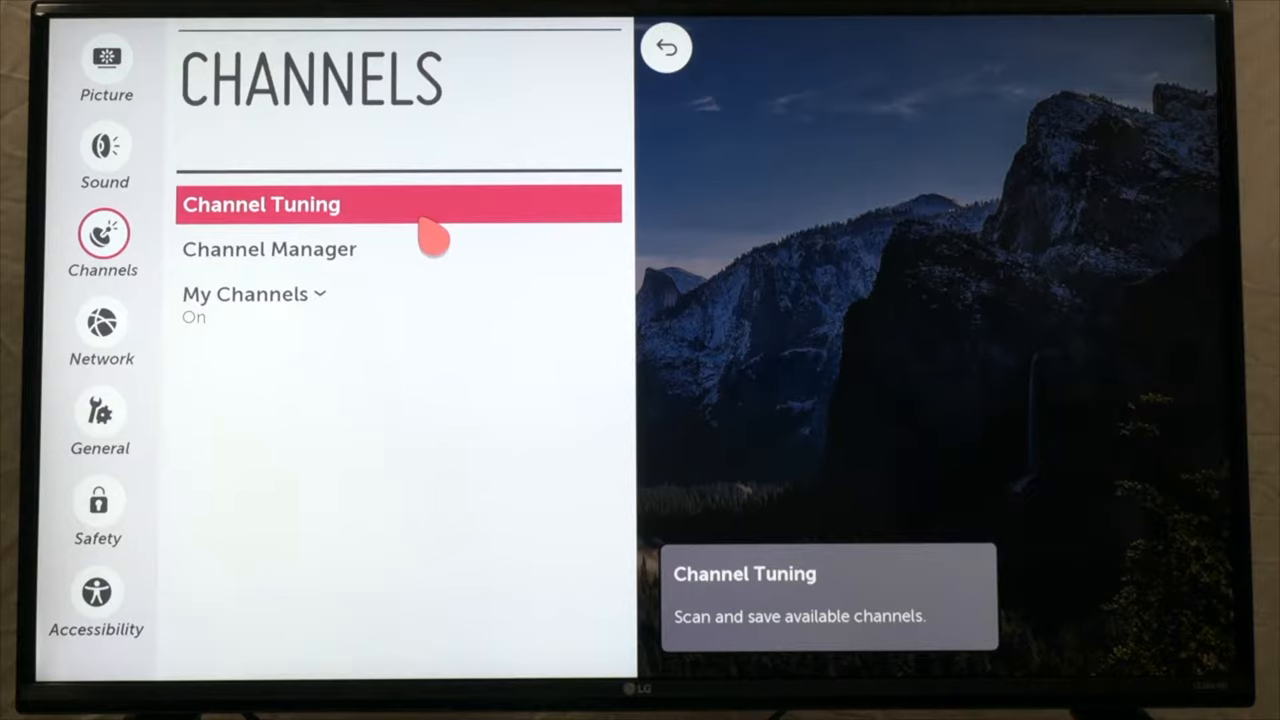
pyautogui.moveTo(380, 235)
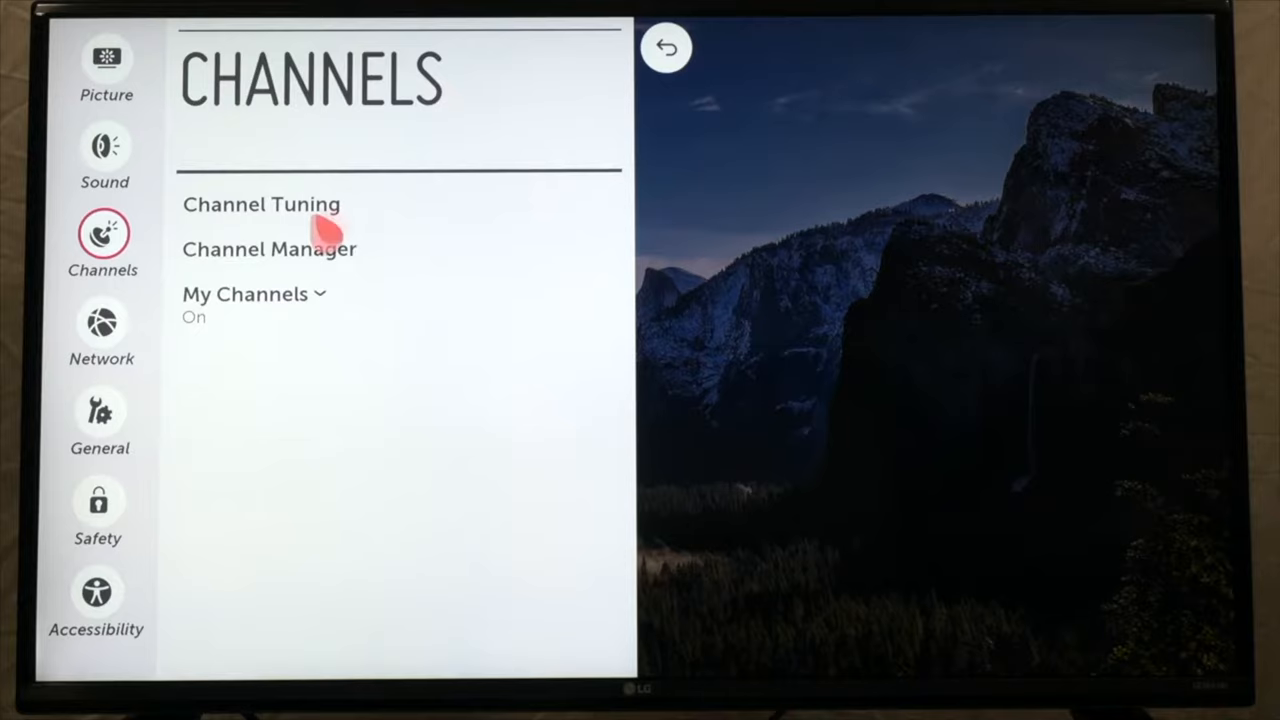
# Step: Select Network in the sidebar to show Wired and Wi-Fi connection status
pyautogui.click(101, 333)
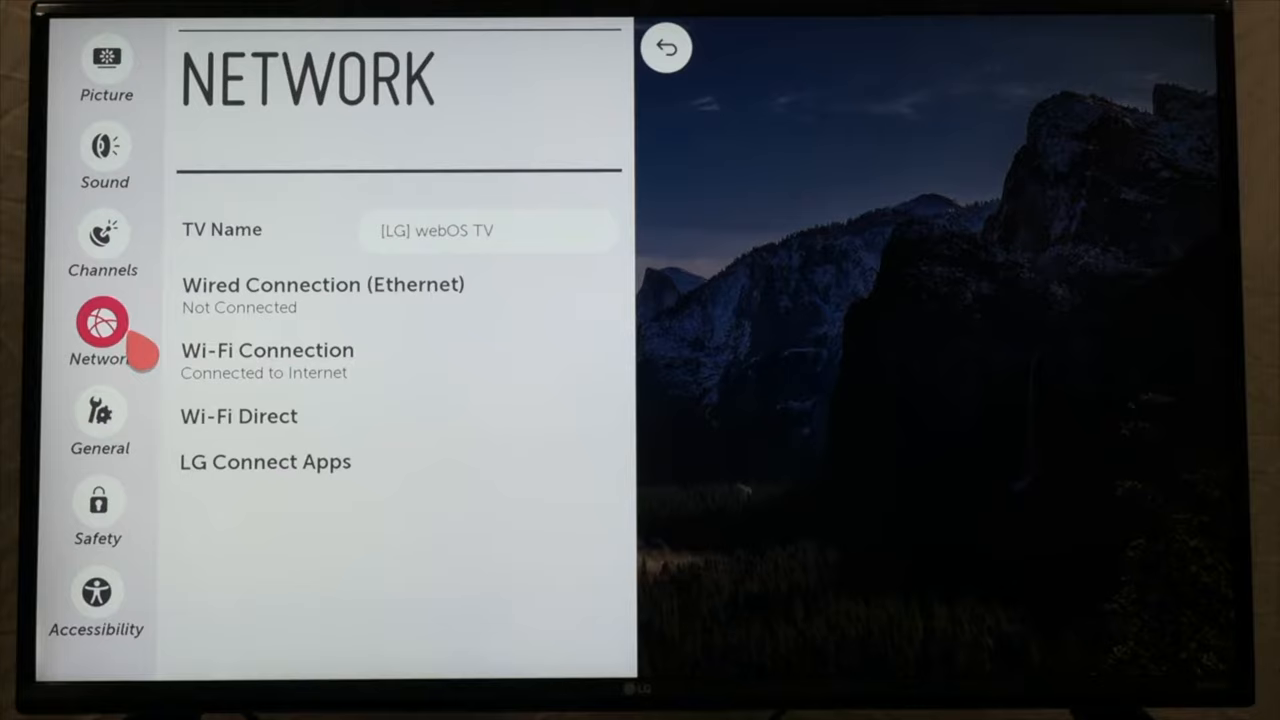
pyautogui.click(487, 230)
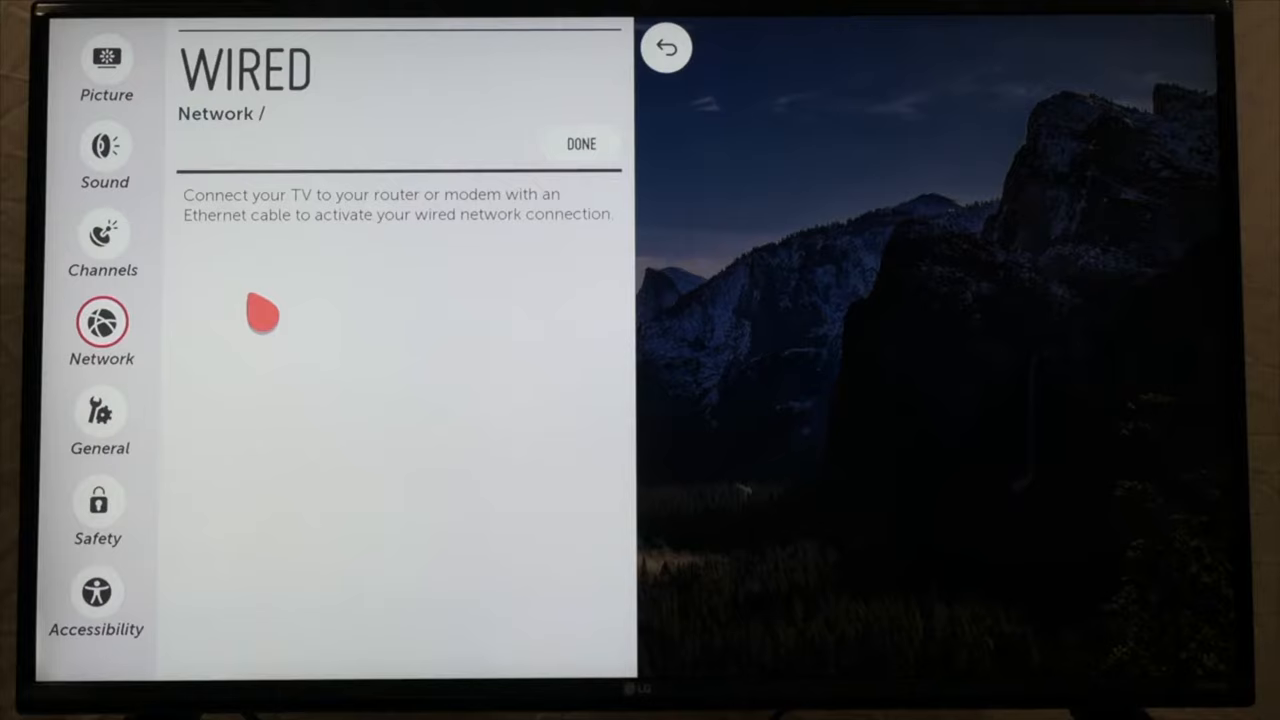
pyautogui.moveTo(420, 165)
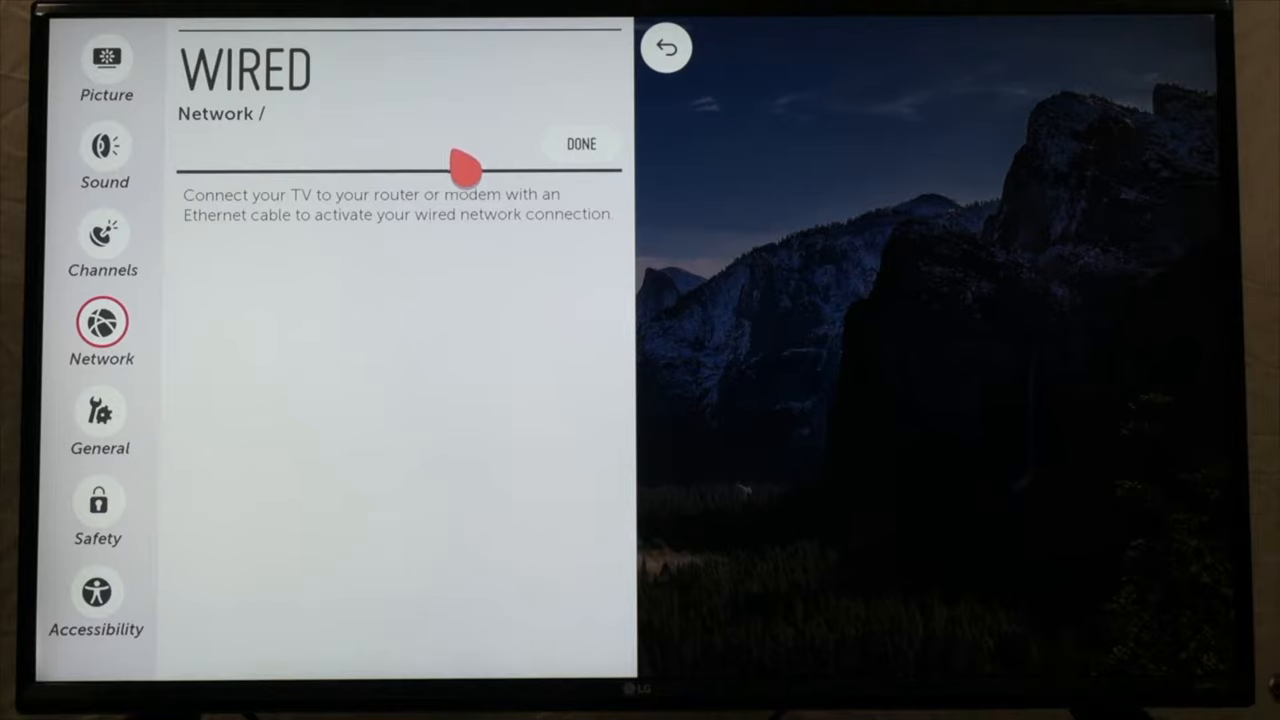
pyautogui.click(580, 144)
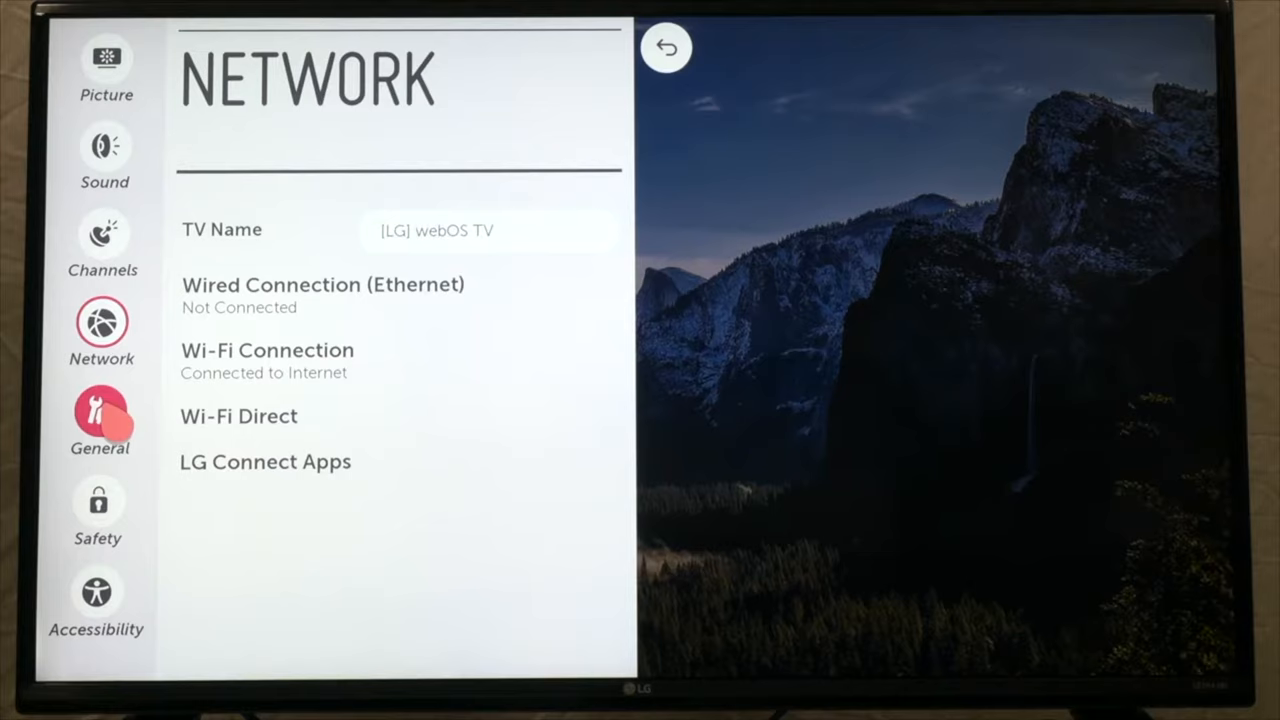
pyautogui.click(100, 420)
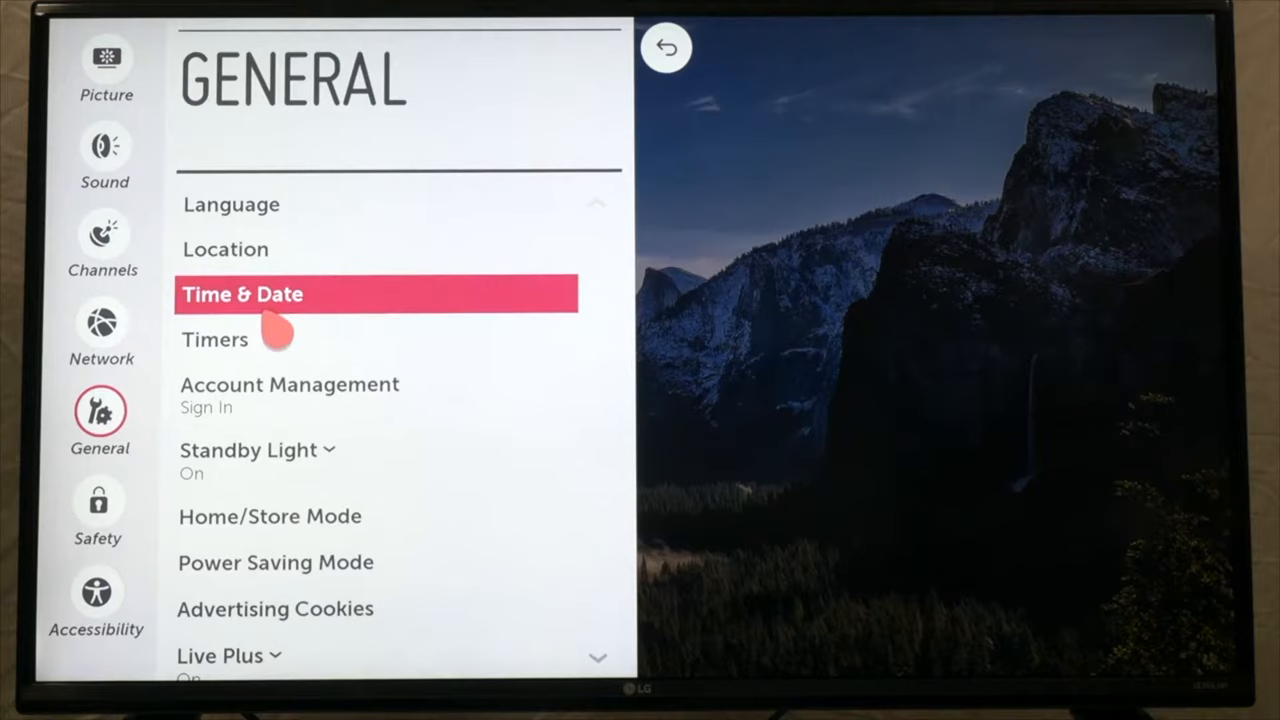
pyautogui.scroll(-3)
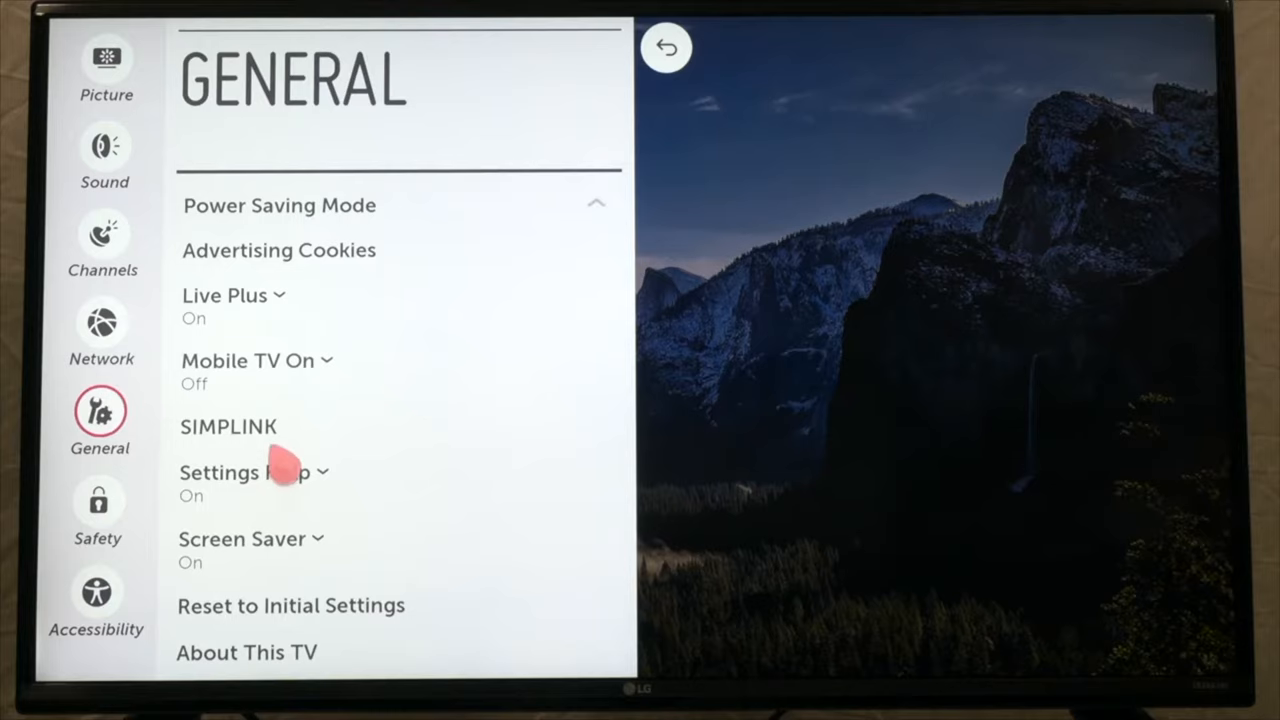
# Step: Select About This TV at the bottom of the General menu
pyautogui.click(246, 652)
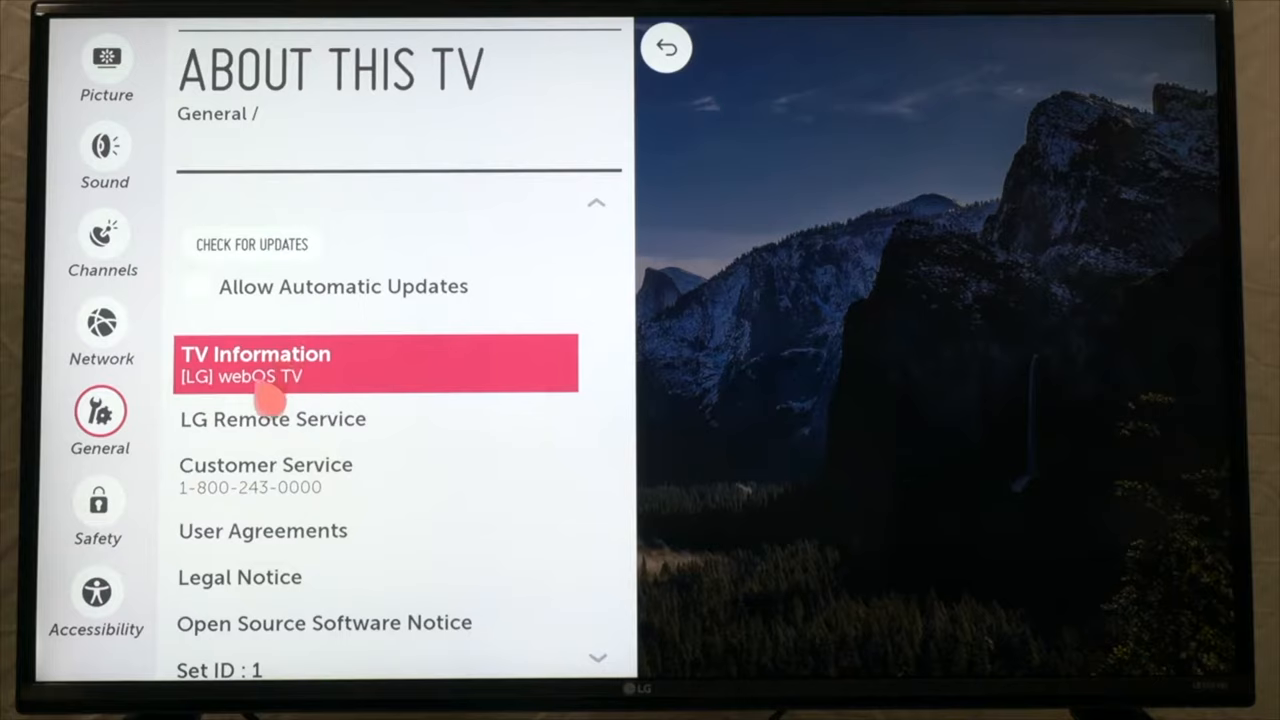
# Step: Open TV Information and scroll past the model, webOS version and storage details
pyautogui.click(255, 363)
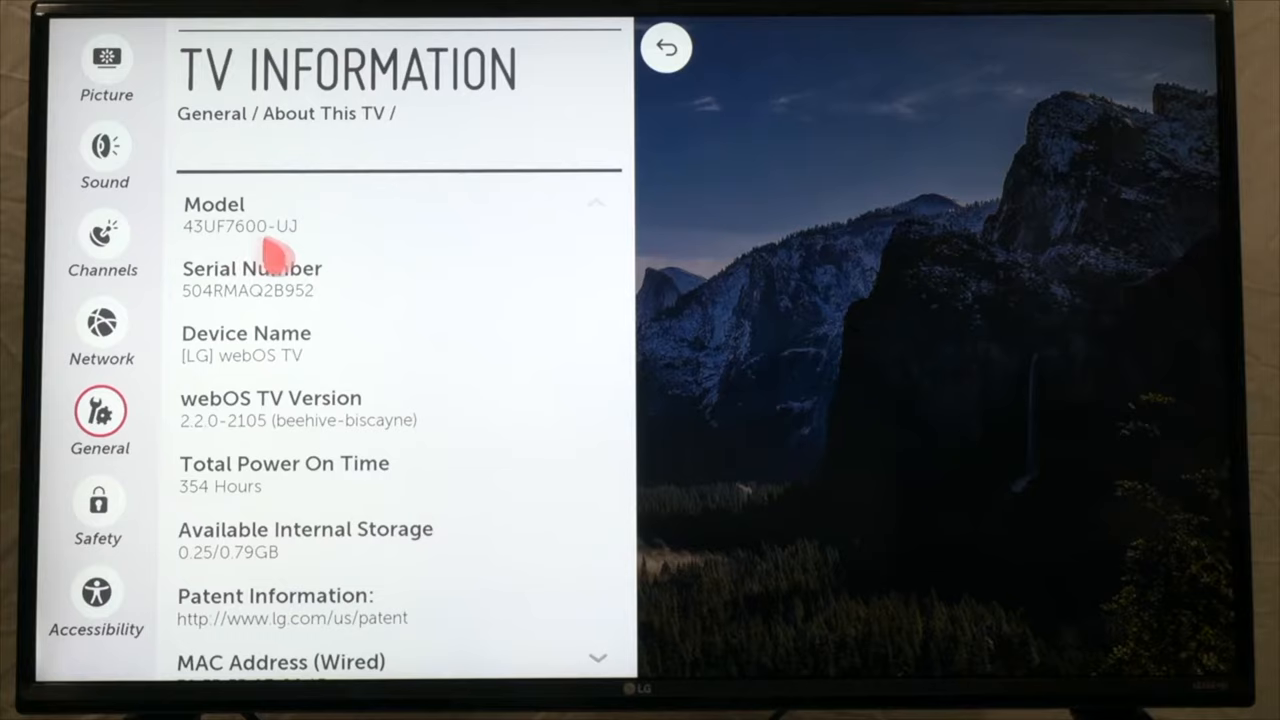
pyautogui.scroll(-3)
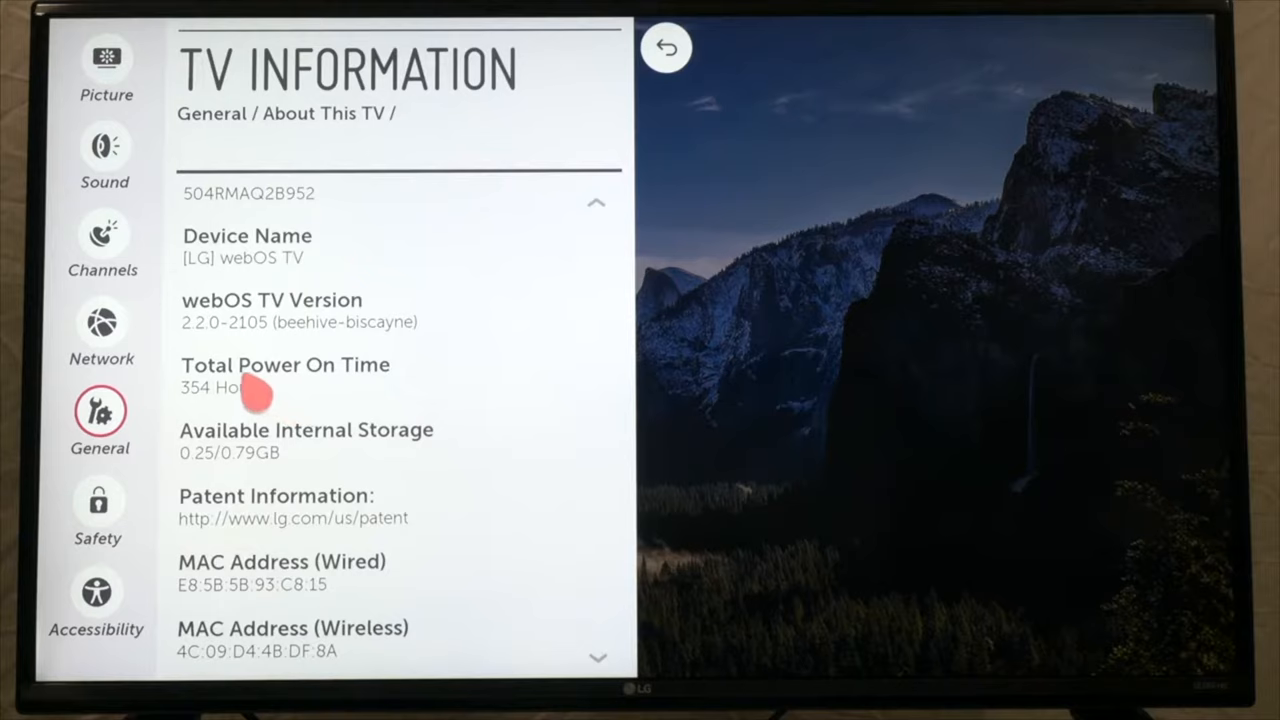
pyautogui.scroll(-3)
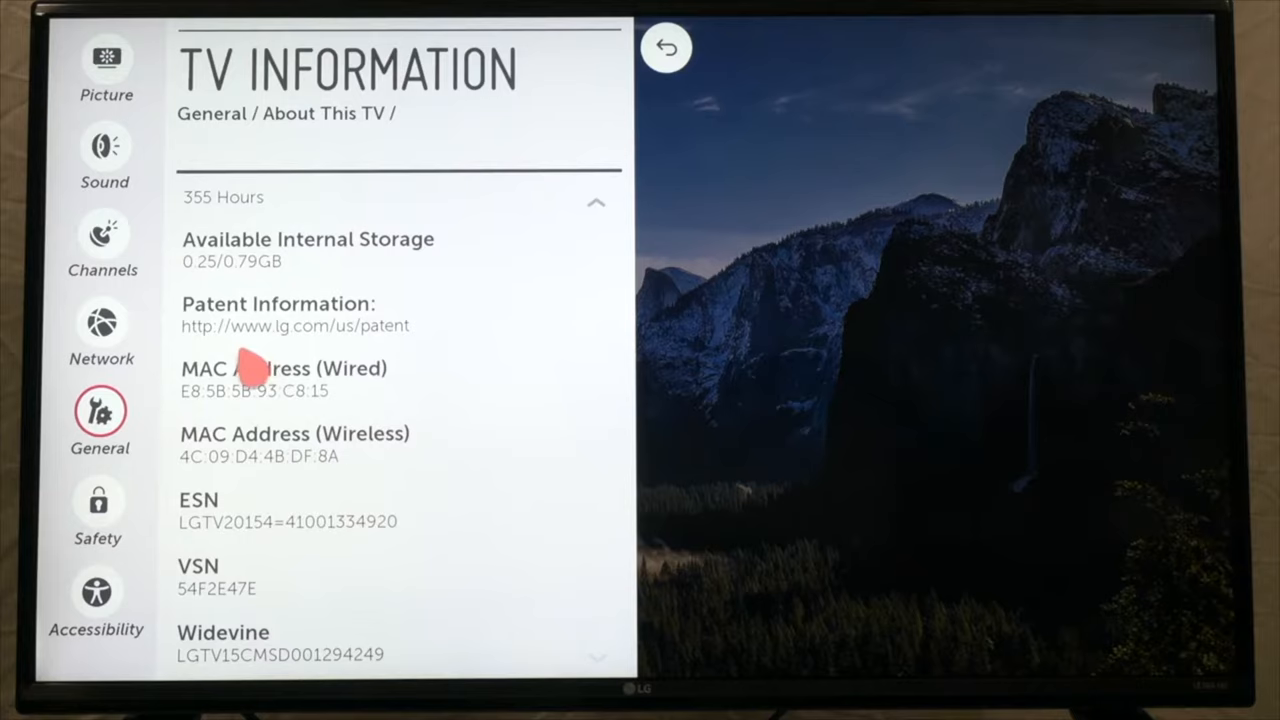
pyautogui.moveTo(205, 465)
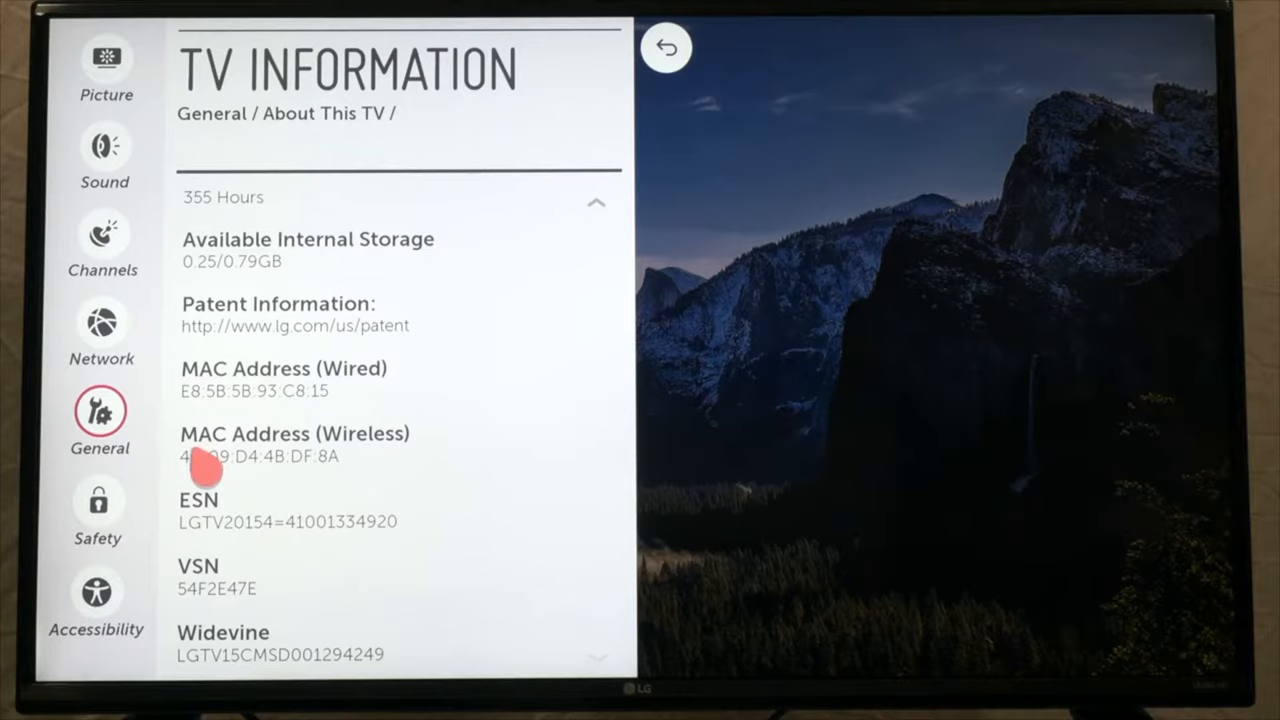
pyautogui.moveTo(270, 490)
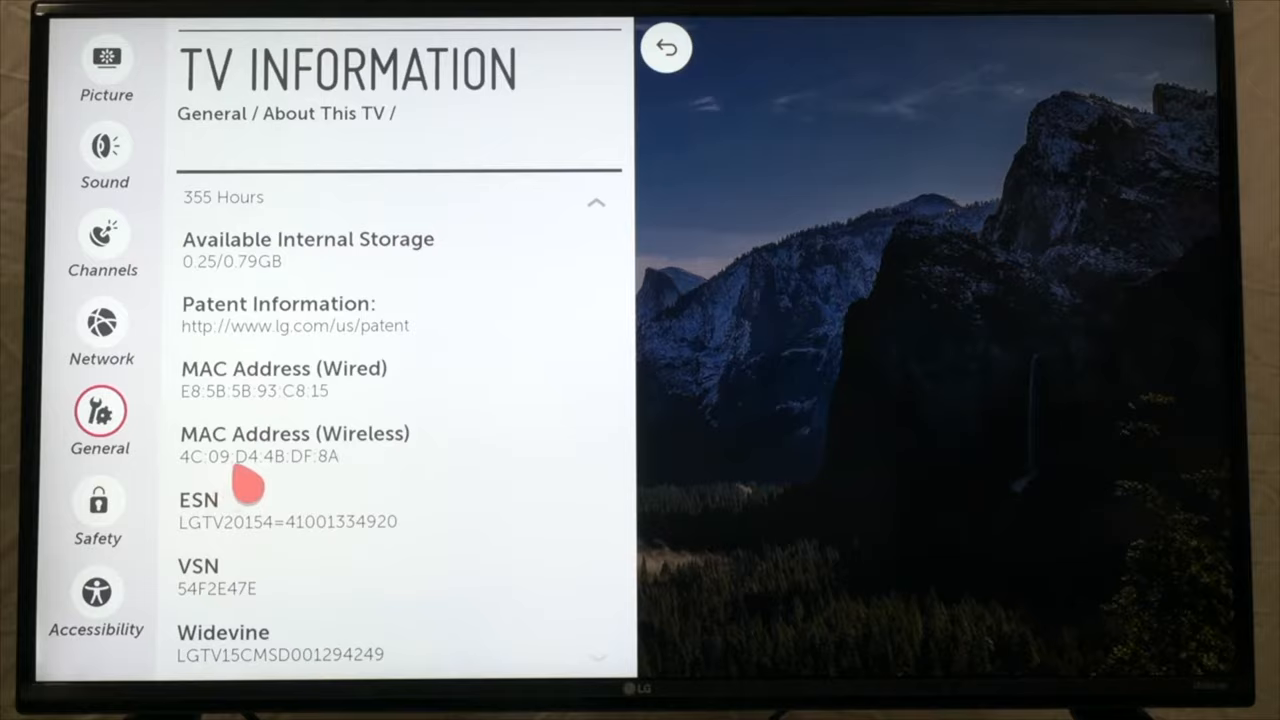
pyautogui.moveTo(240, 495)
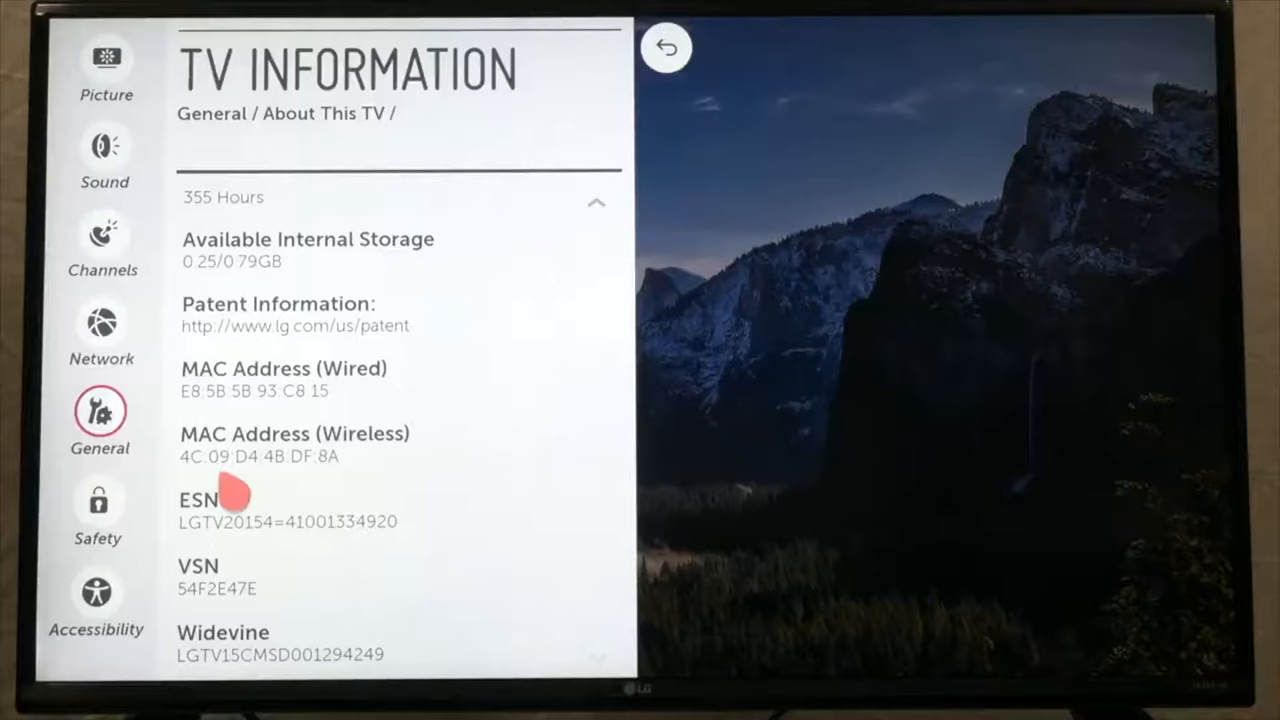
pyautogui.moveTo(210, 535)
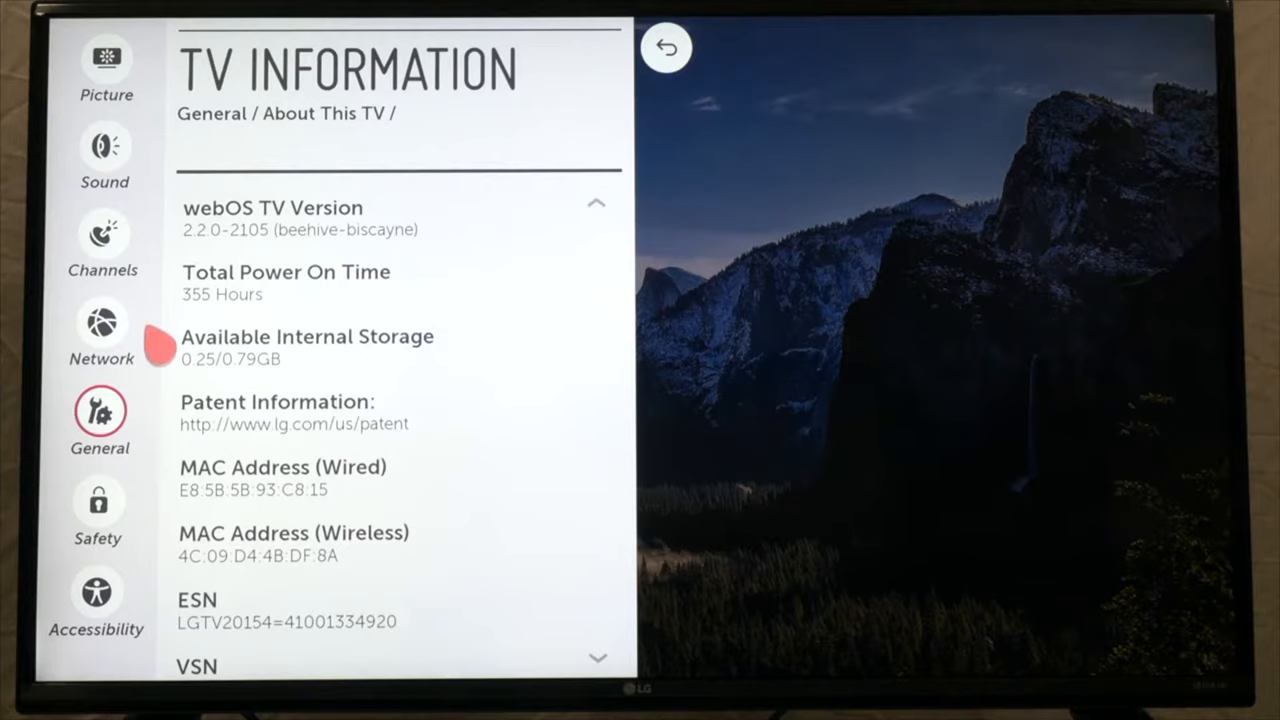
# Step: View the Wi-Fi network list and WPS PBC info, then return to General settings
pyautogui.click(100, 330)
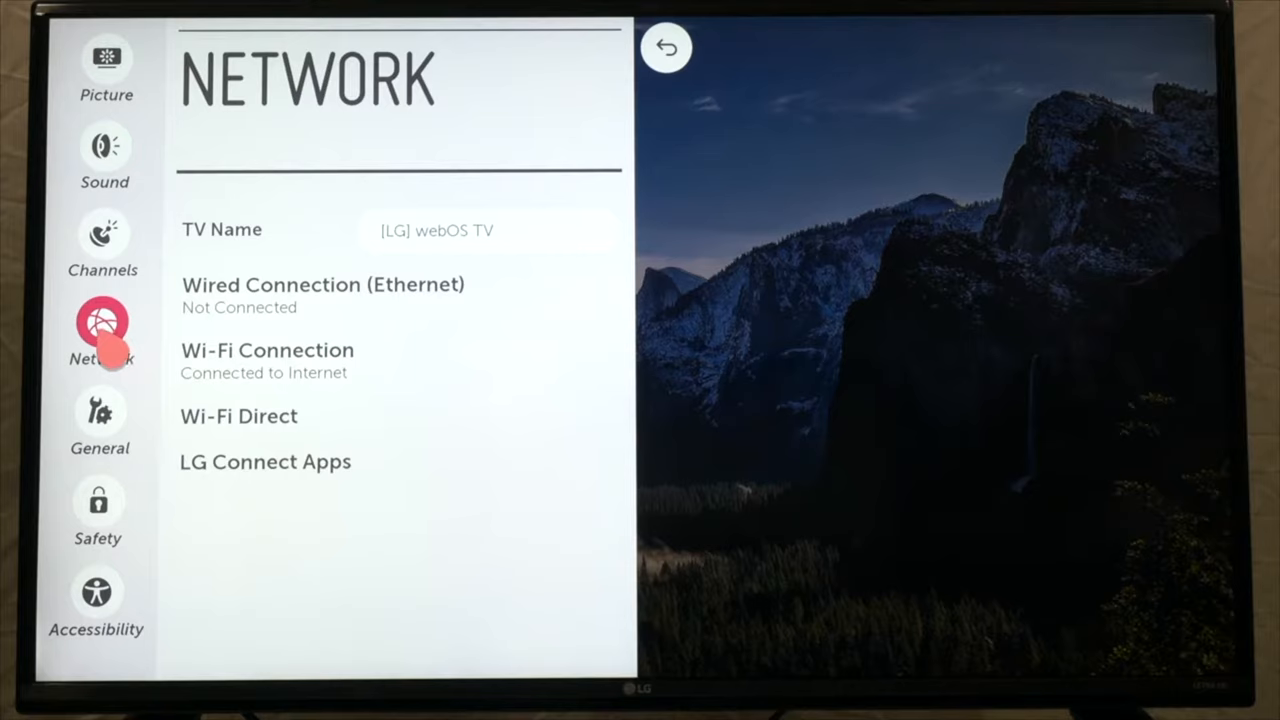
pyautogui.click(267, 350)
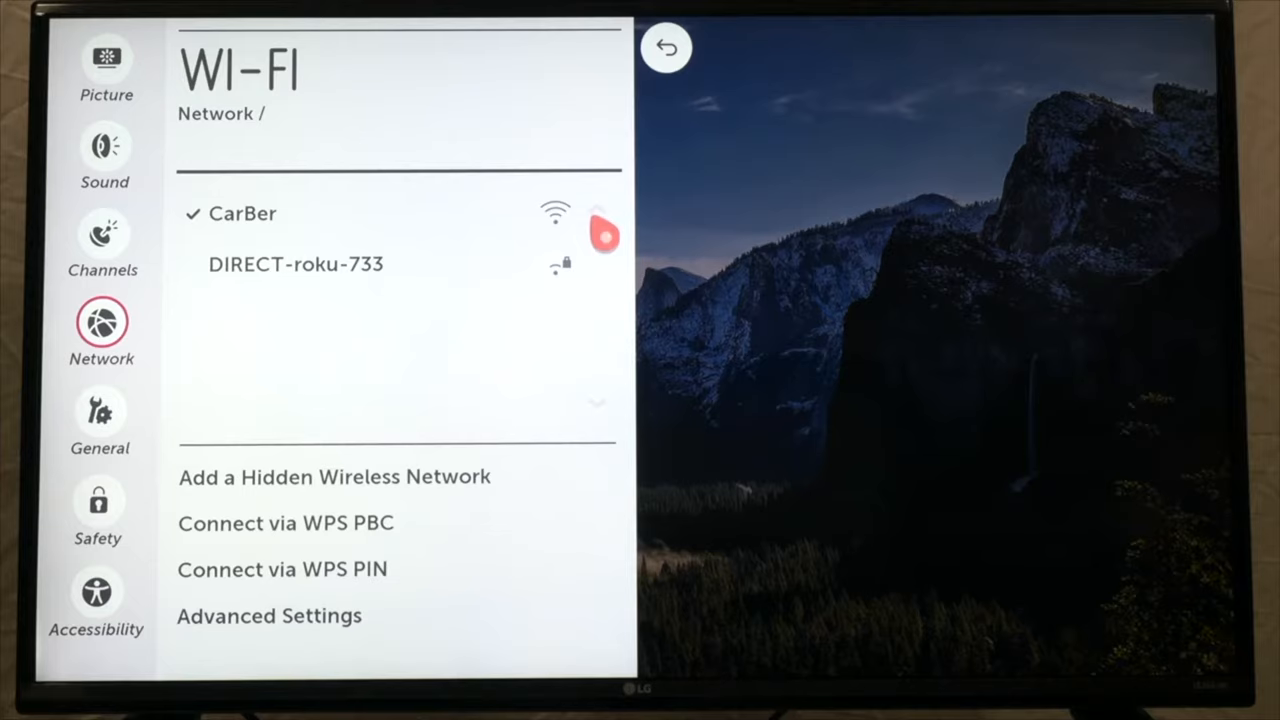
pyautogui.click(286, 523)
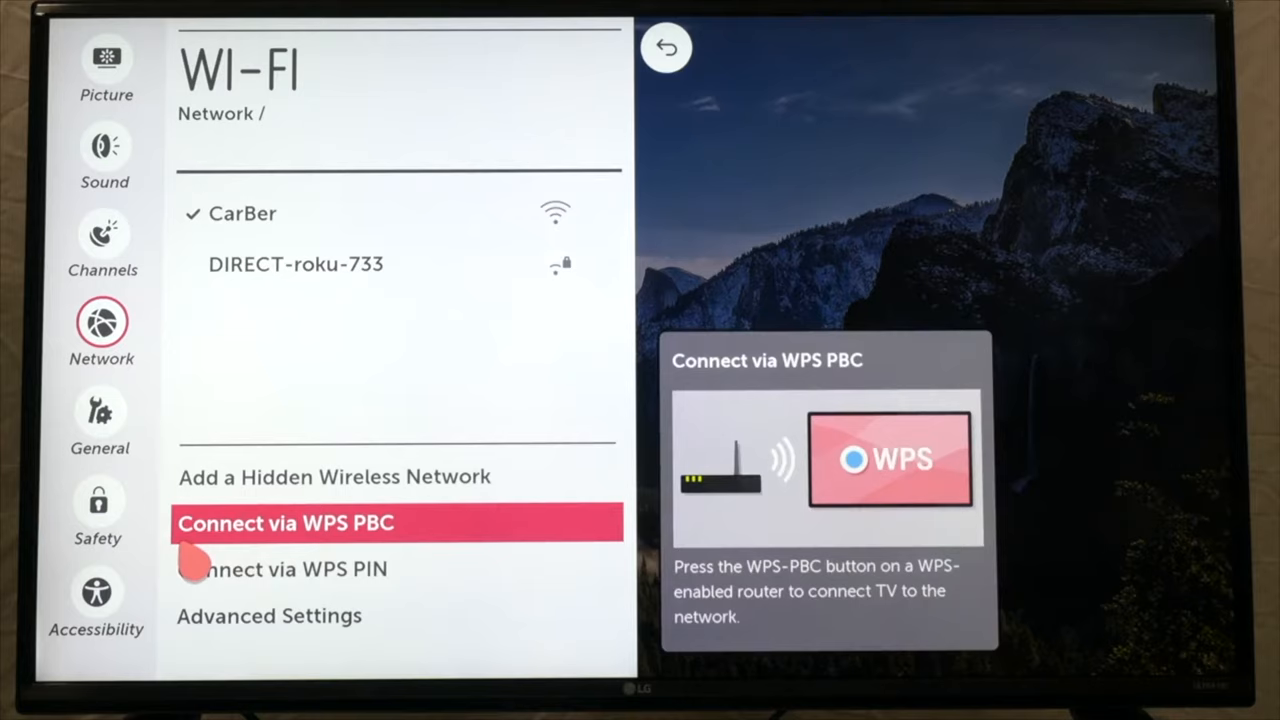
pyautogui.click(100, 425)
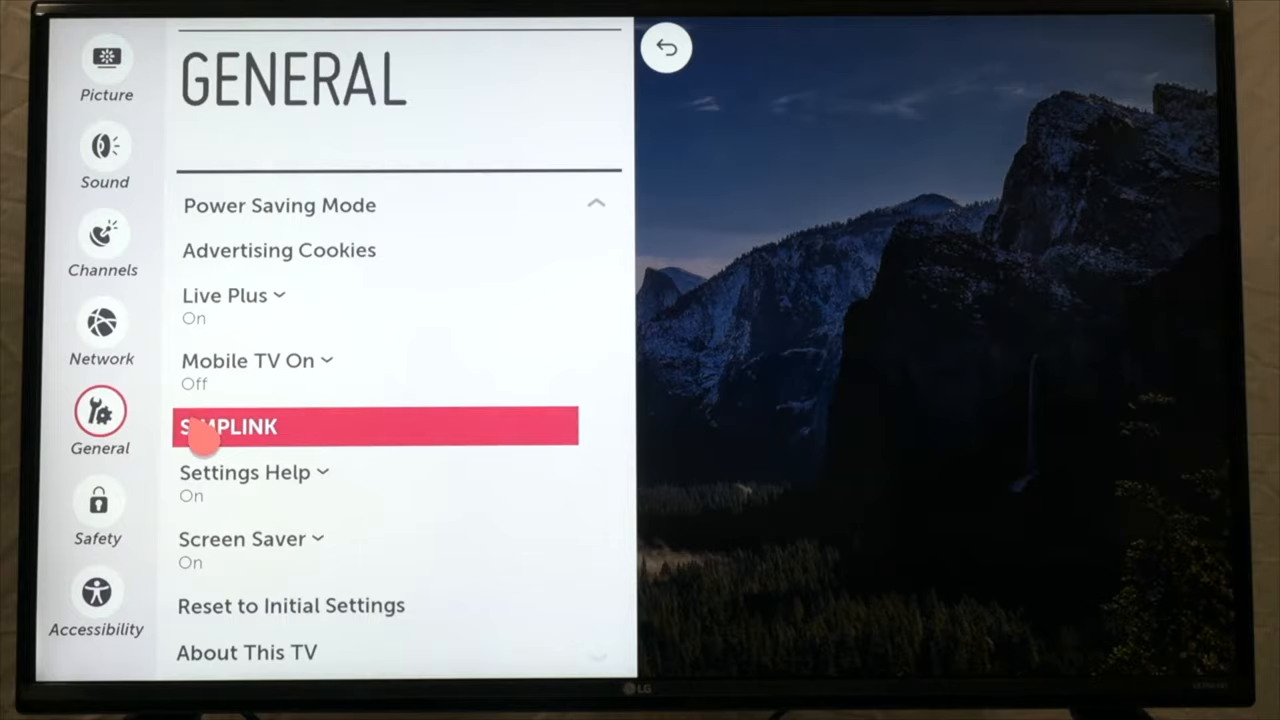
# Step: Review Power Saving Mode options, then open Safety settings showing the program, channel, application and input locks
pyautogui.click(280, 205)
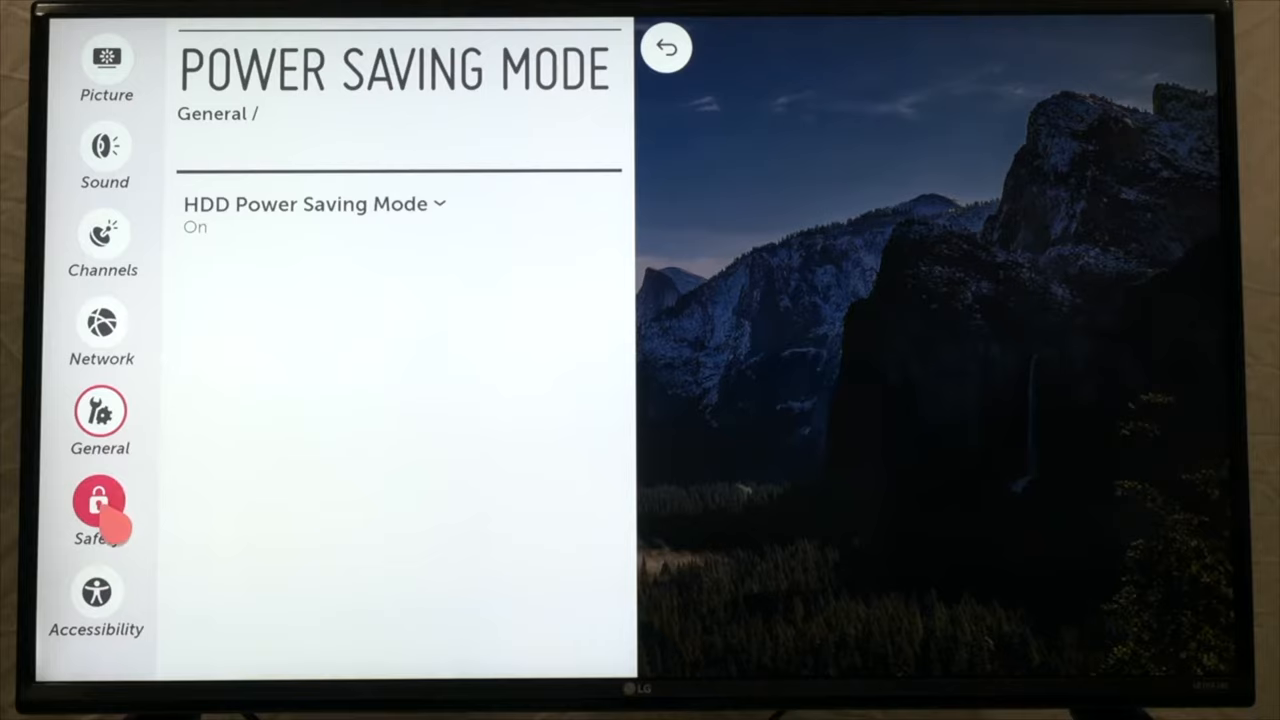
pyautogui.click(98, 500)
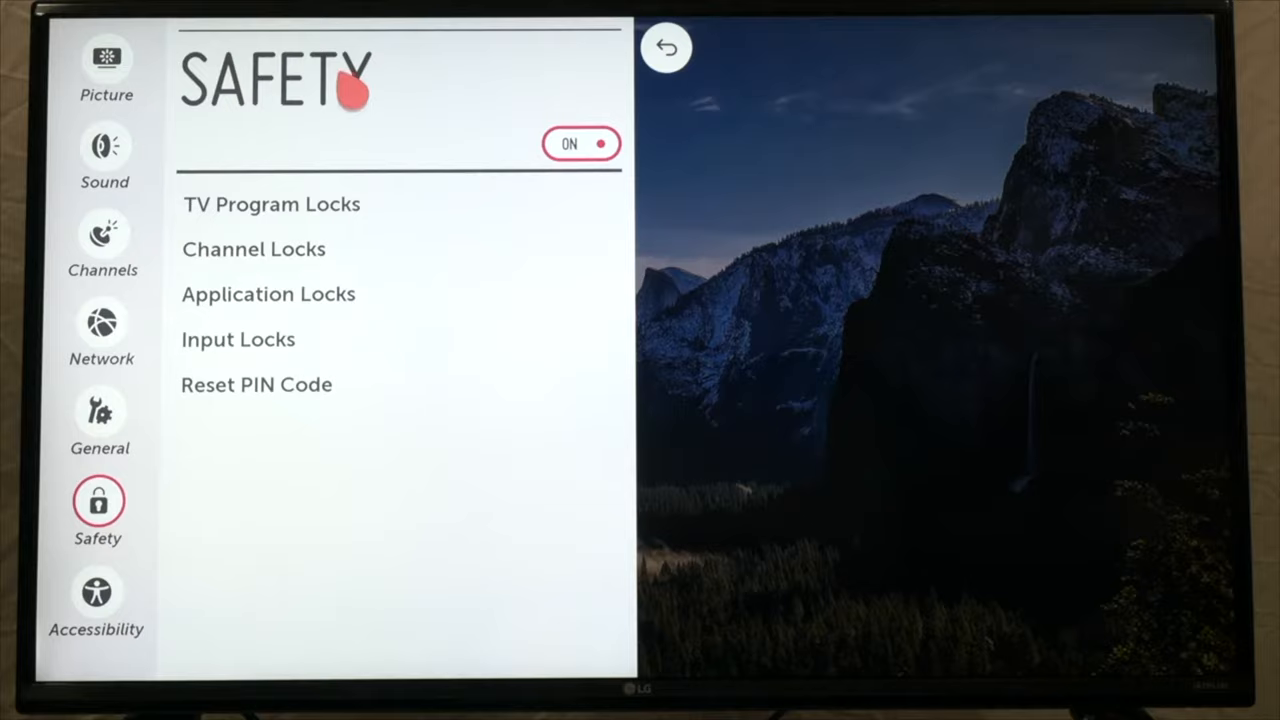
pyautogui.click(253, 249)
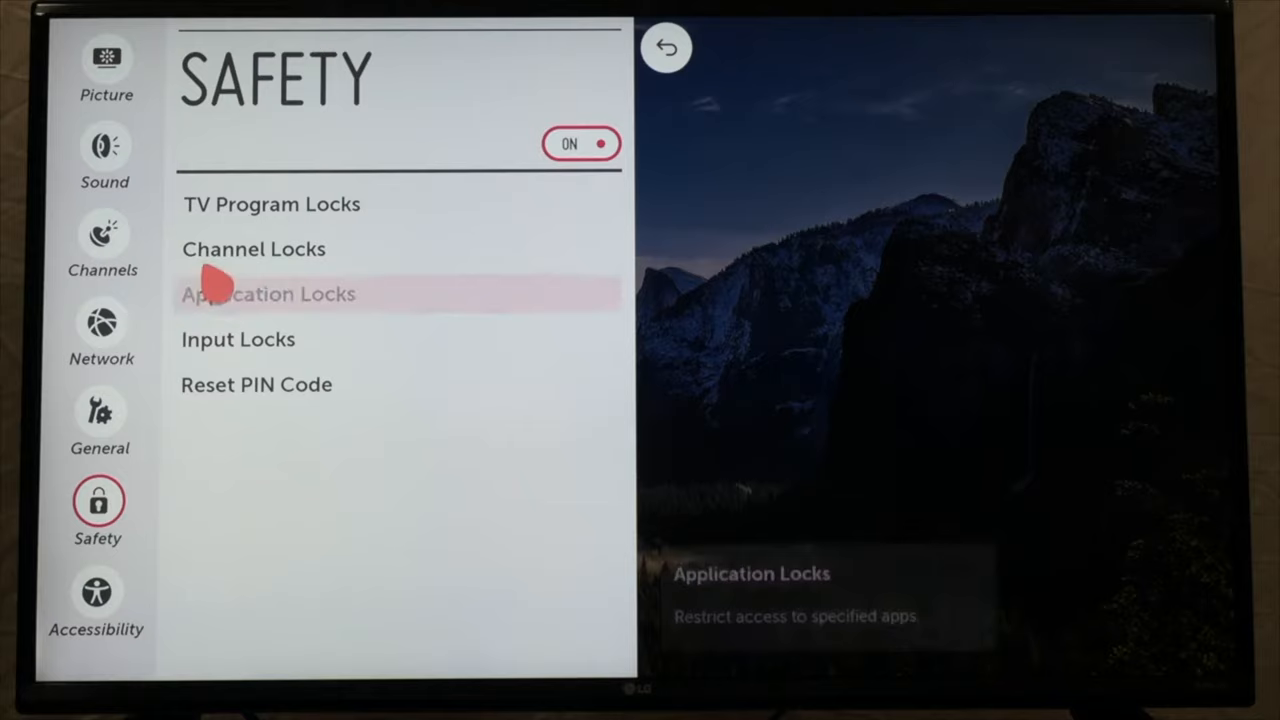
pyautogui.click(268, 293)
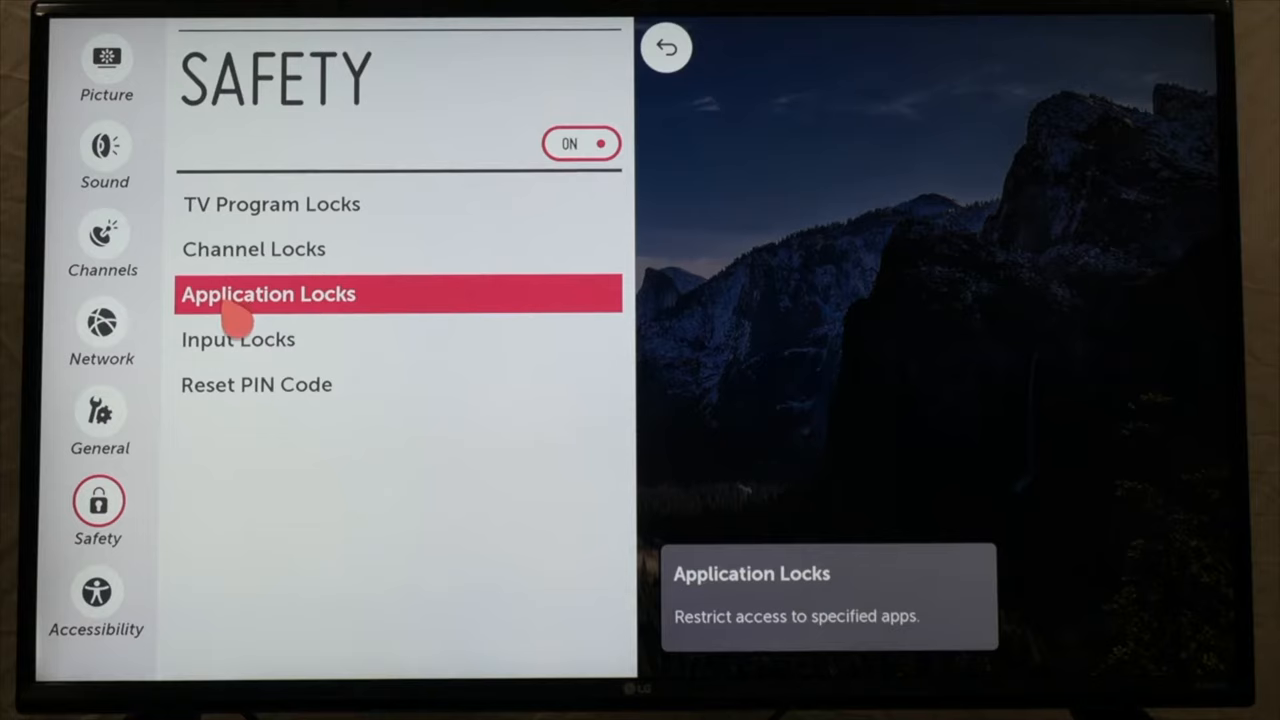
pyautogui.click(96, 595)
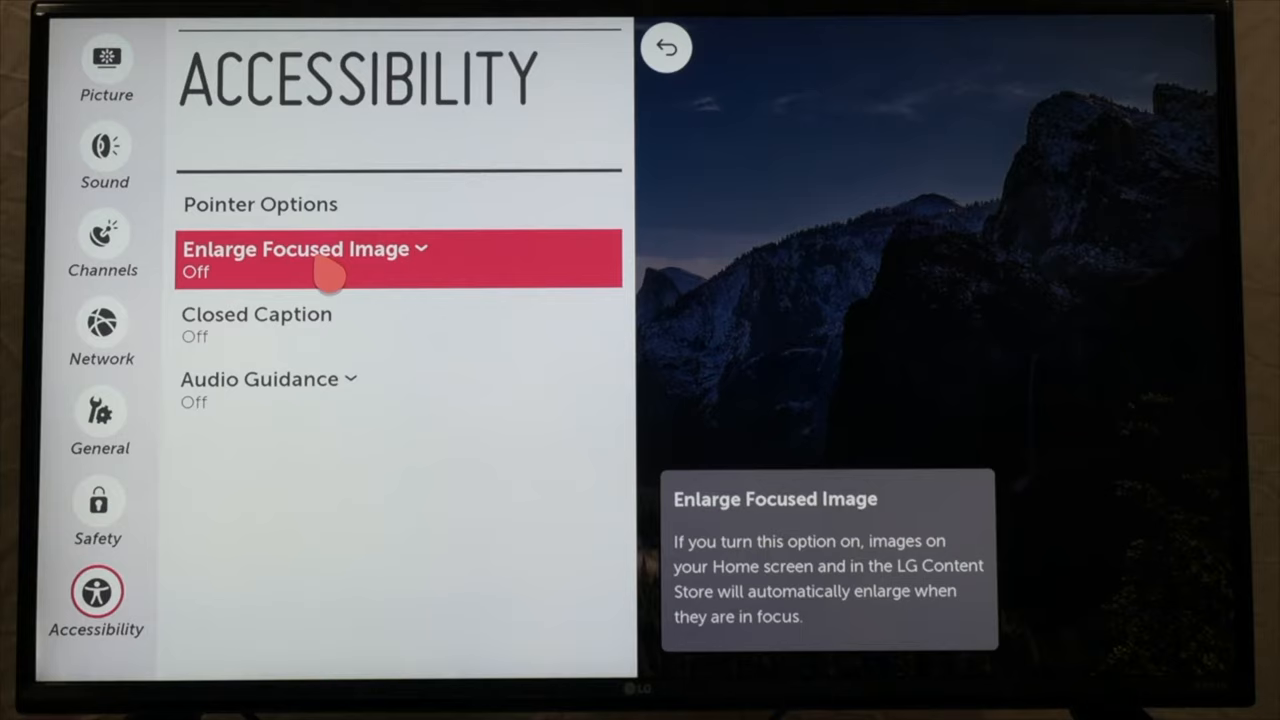
pyautogui.moveTo(330, 285)
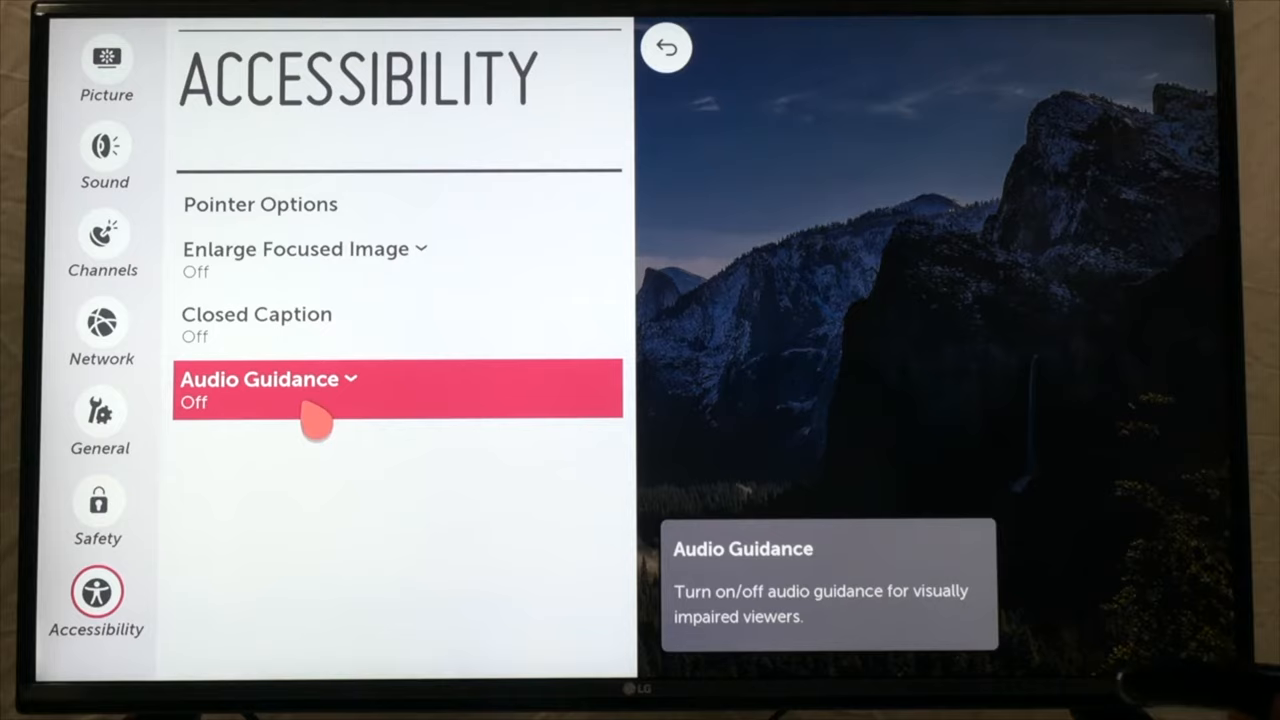
pyautogui.moveTo(275, 355)
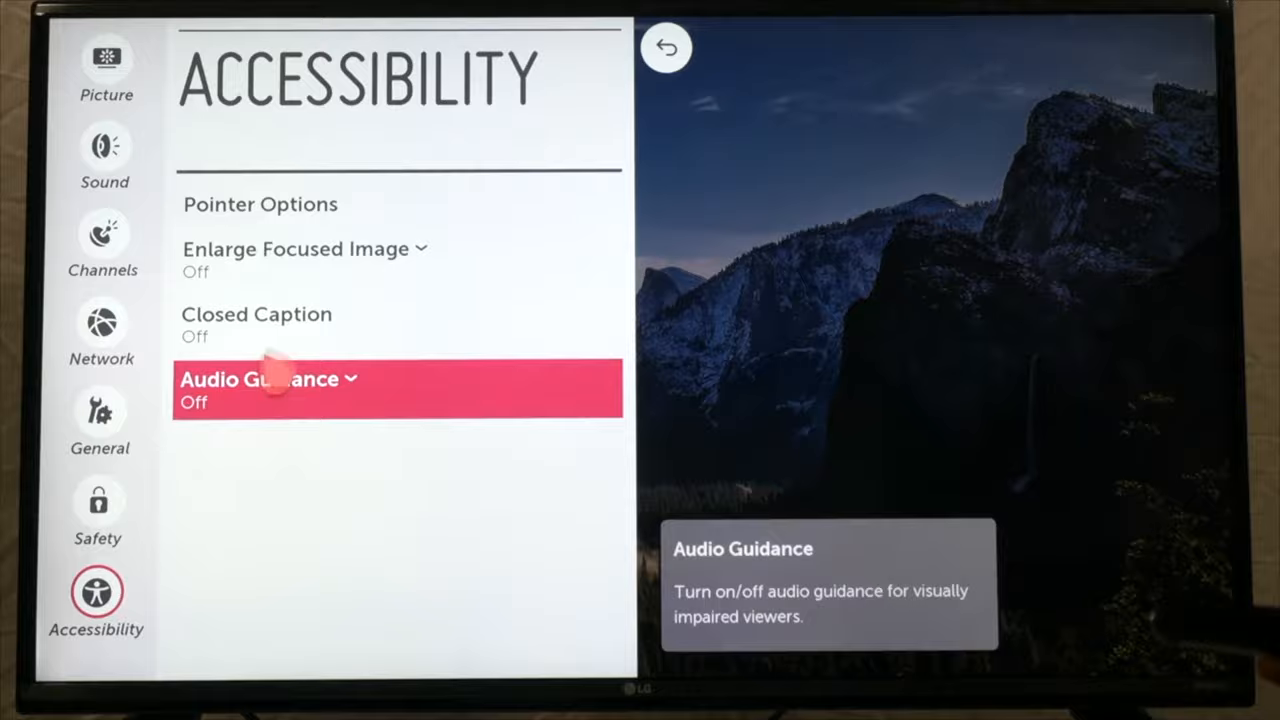